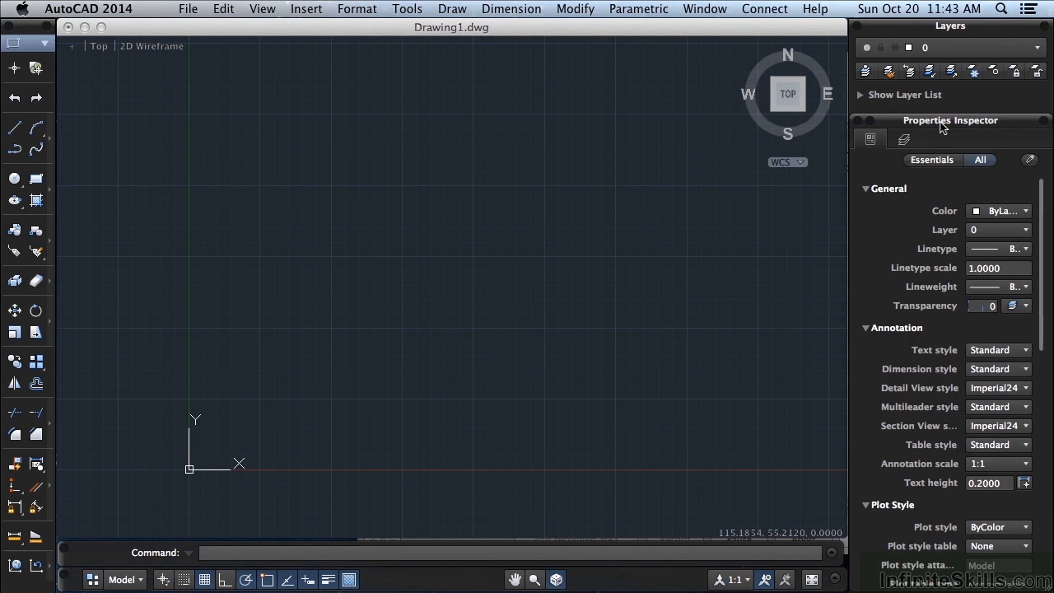
mouse_move(669, 229)
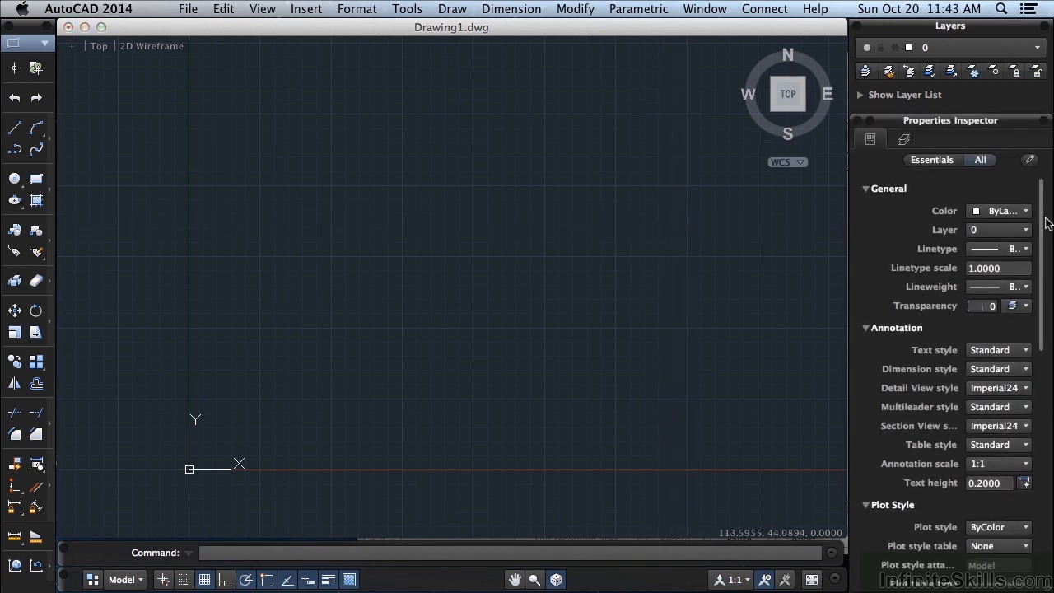
- Start the Line command in the empty Drawing1, ready for its first point
scroll("down", 3)
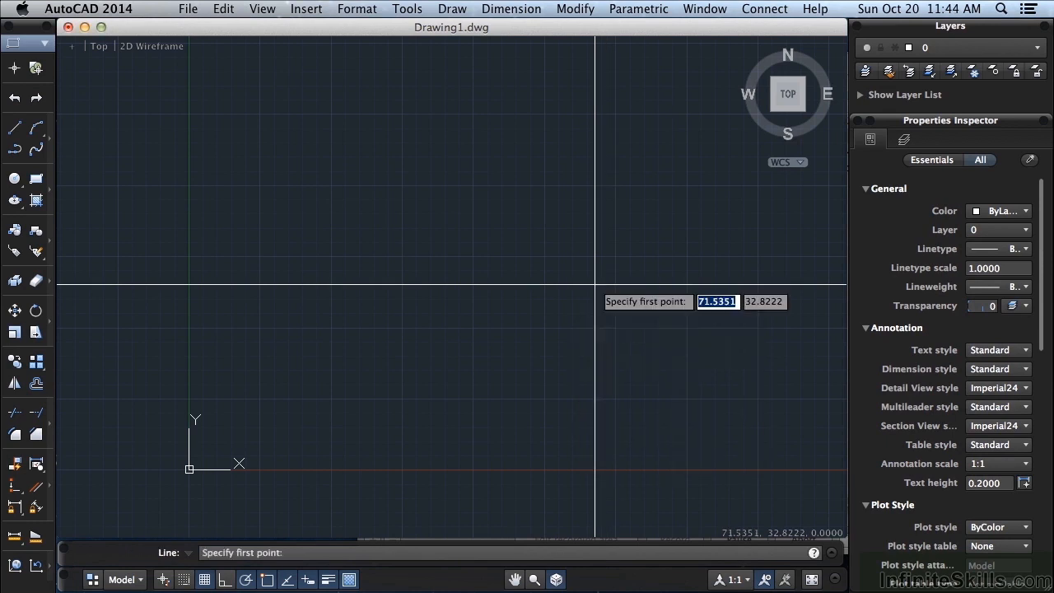
- Draw a diagonal line upper left and a circle below-right of it, then select the line
left_click(289, 255)
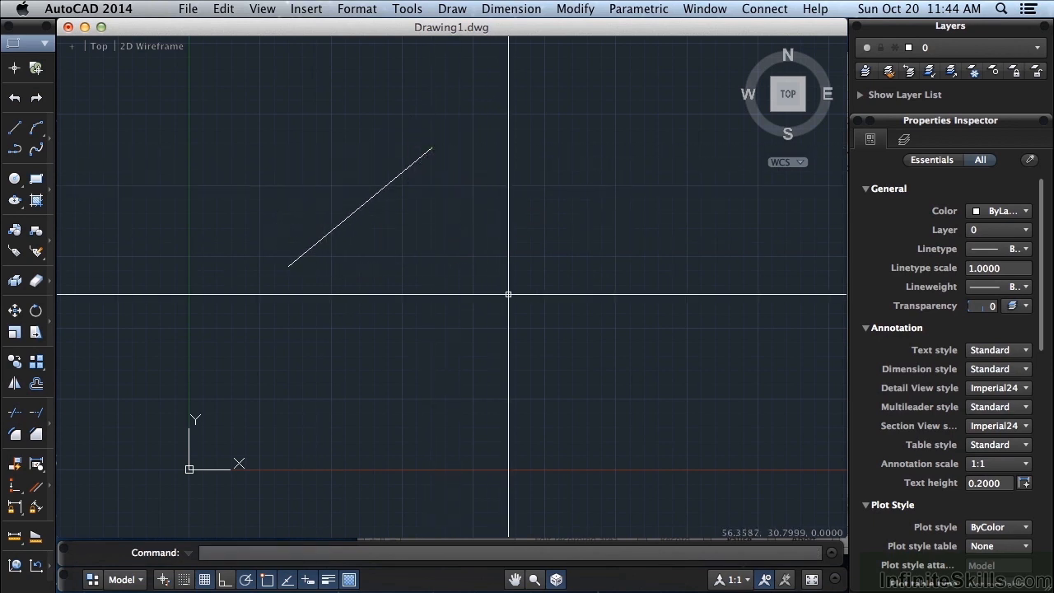
type("c")
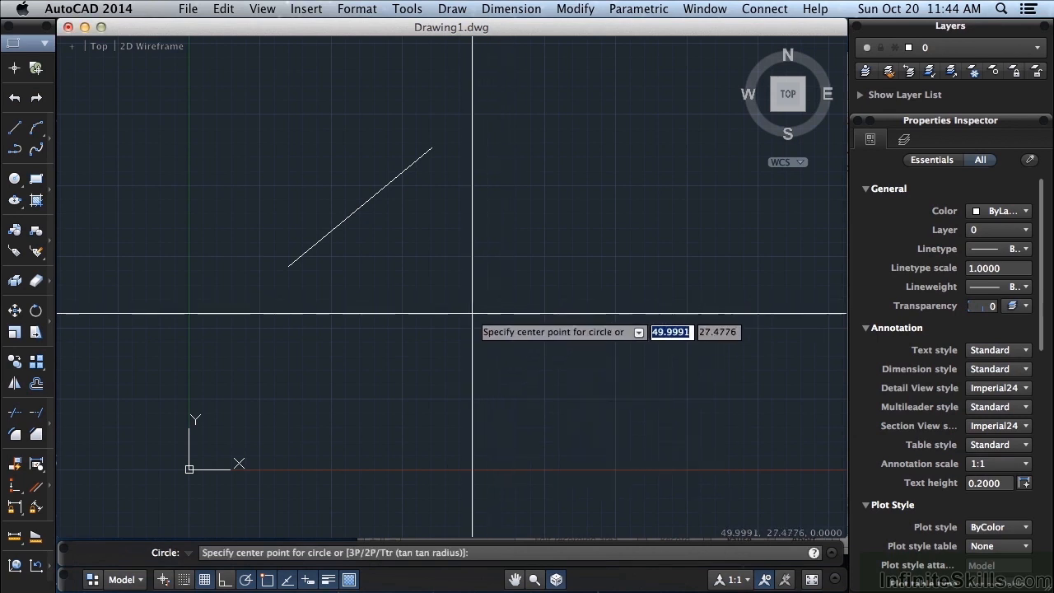
left_click(474, 313)
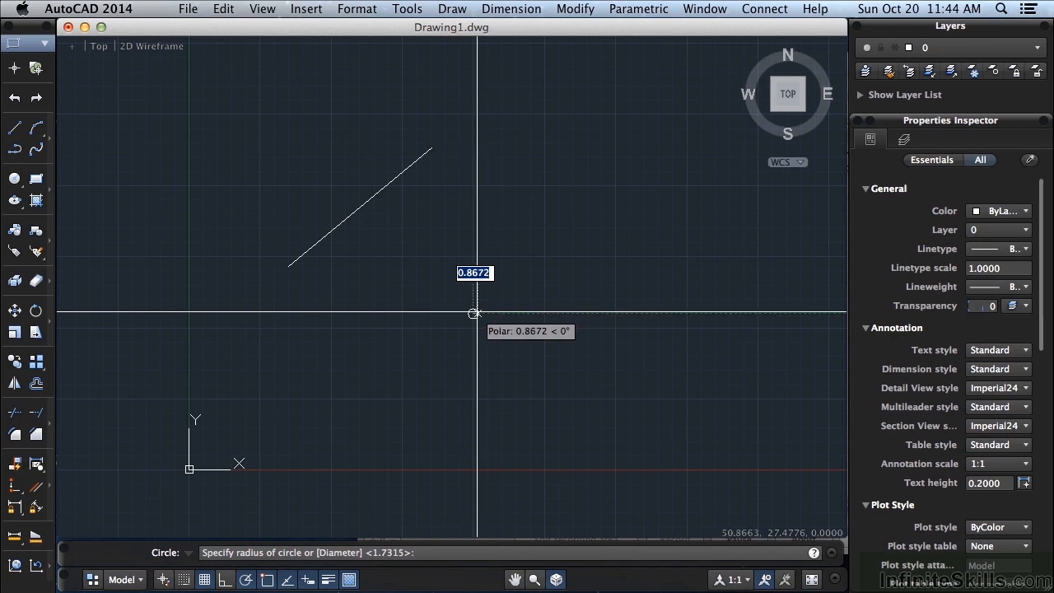
mouse_move(531, 285)
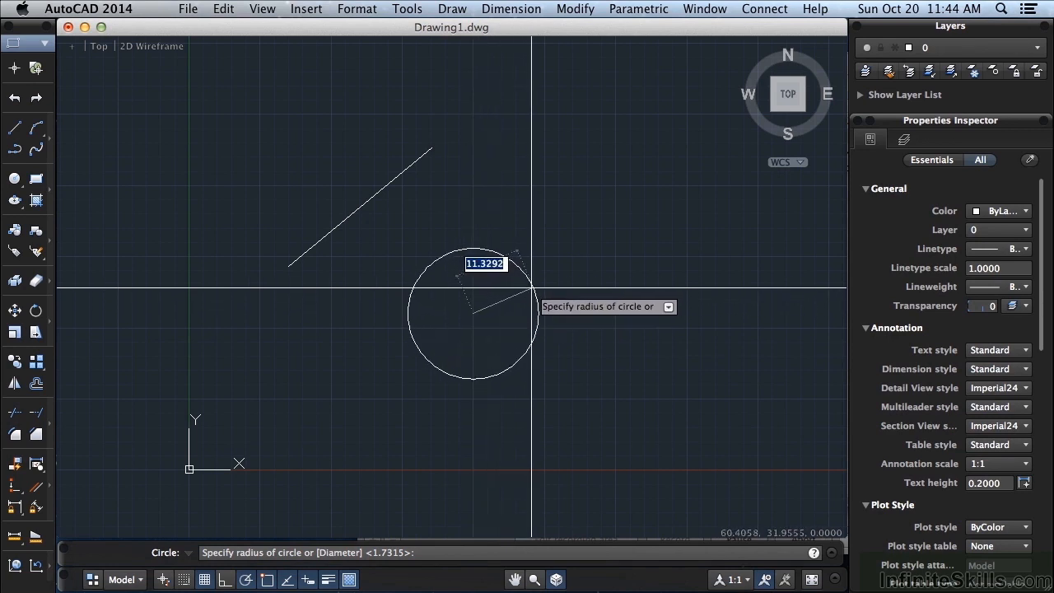
left_click(562, 317)
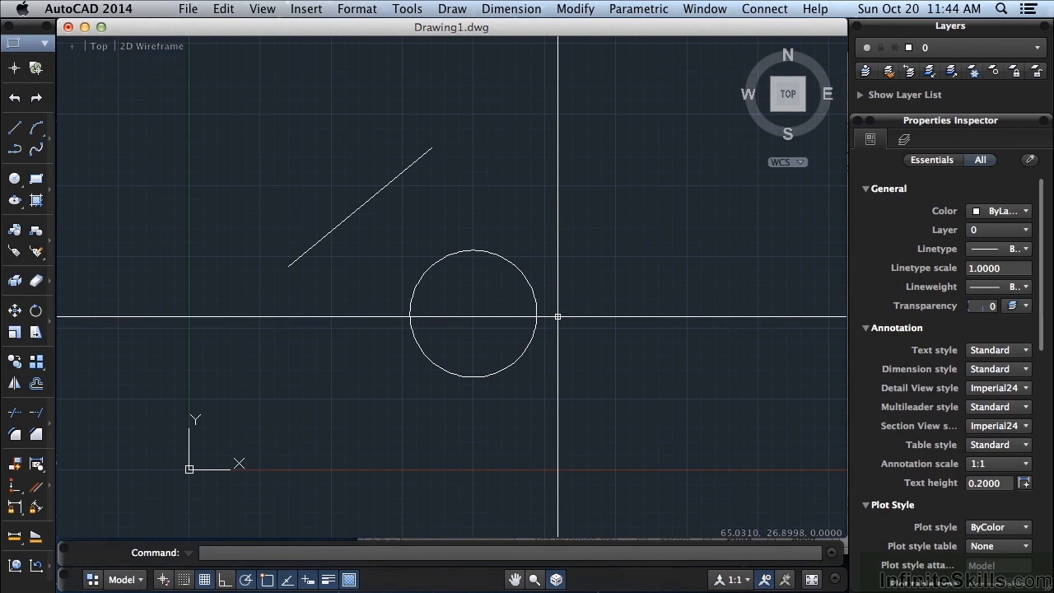
mouse_move(557, 317)
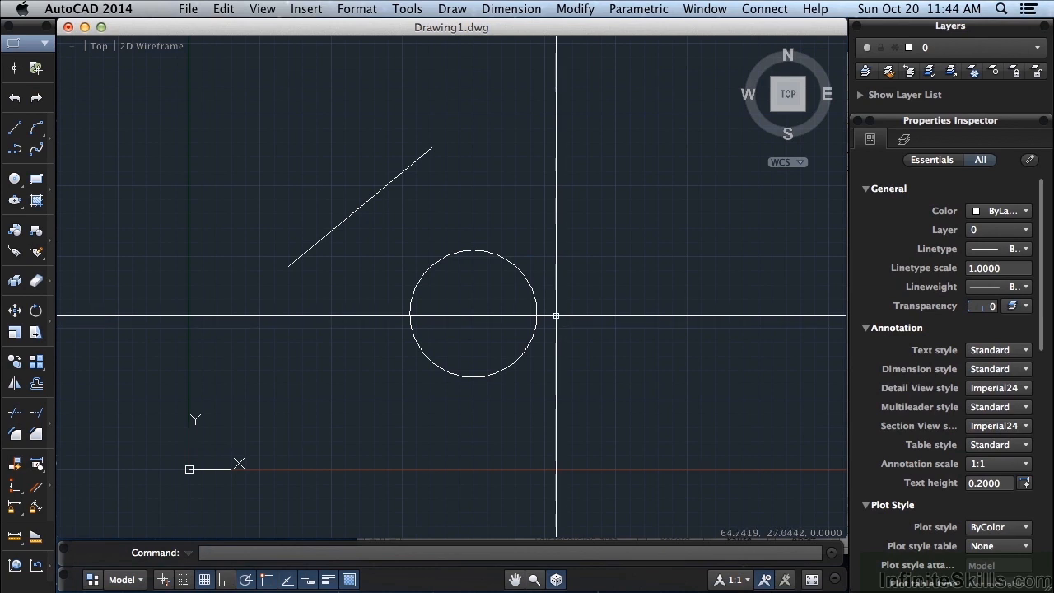
mouse_move(544, 305)
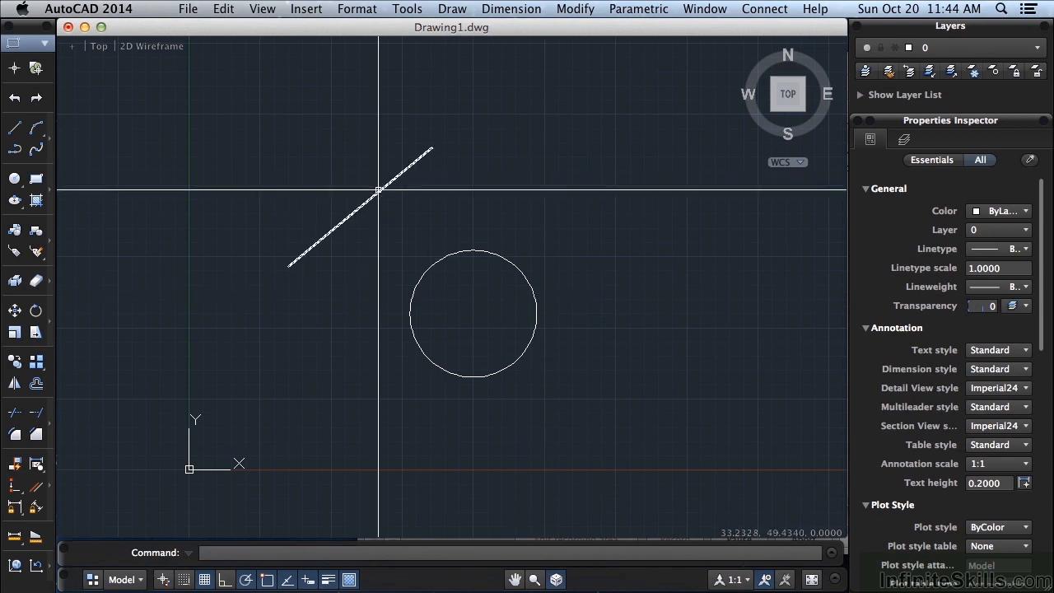
left_click(361, 207)
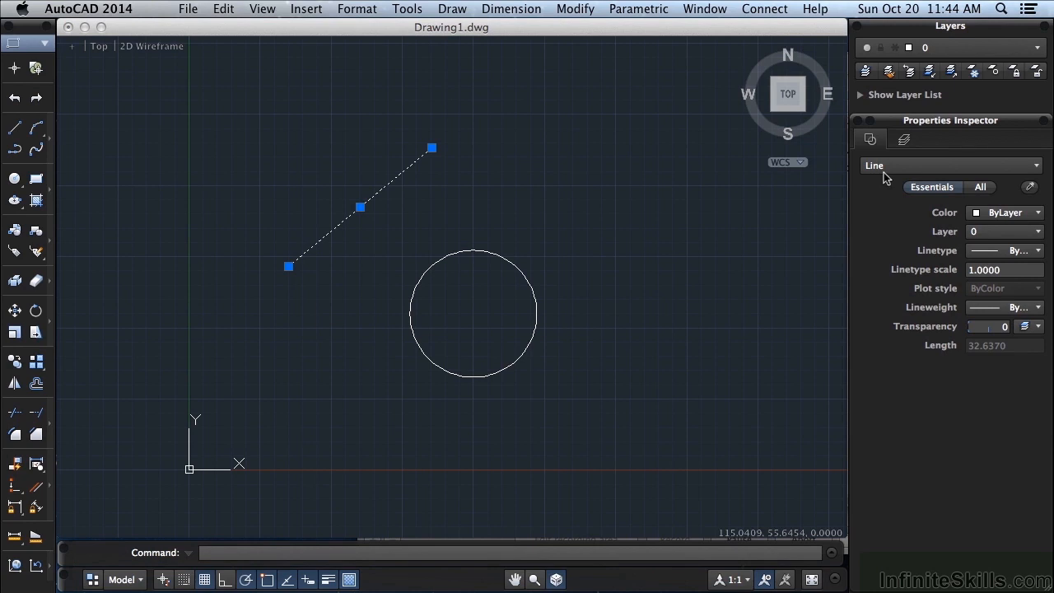
mouse_move(970, 220)
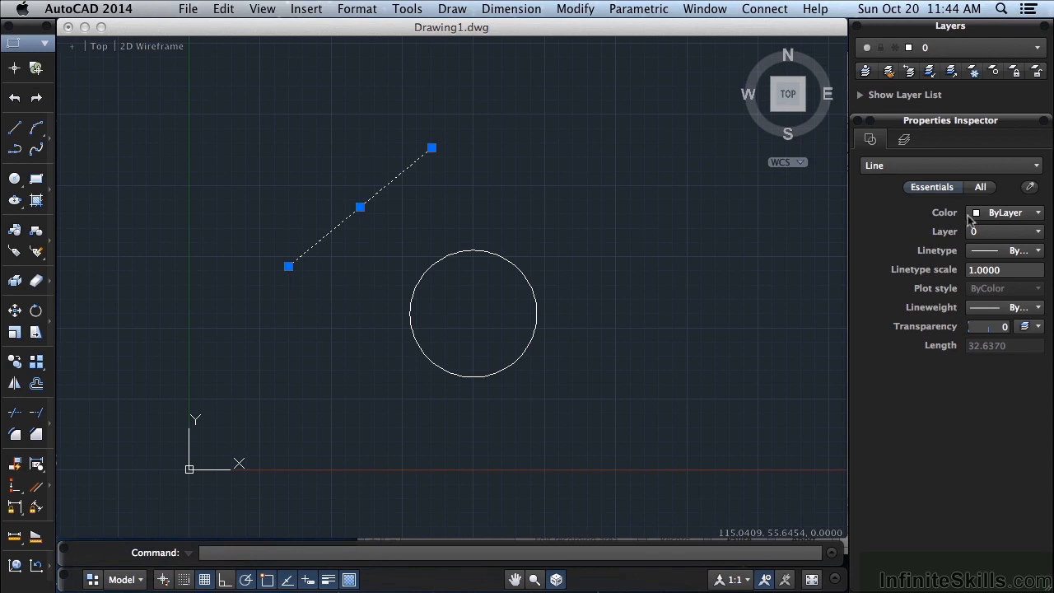
mouse_move(1005, 326)
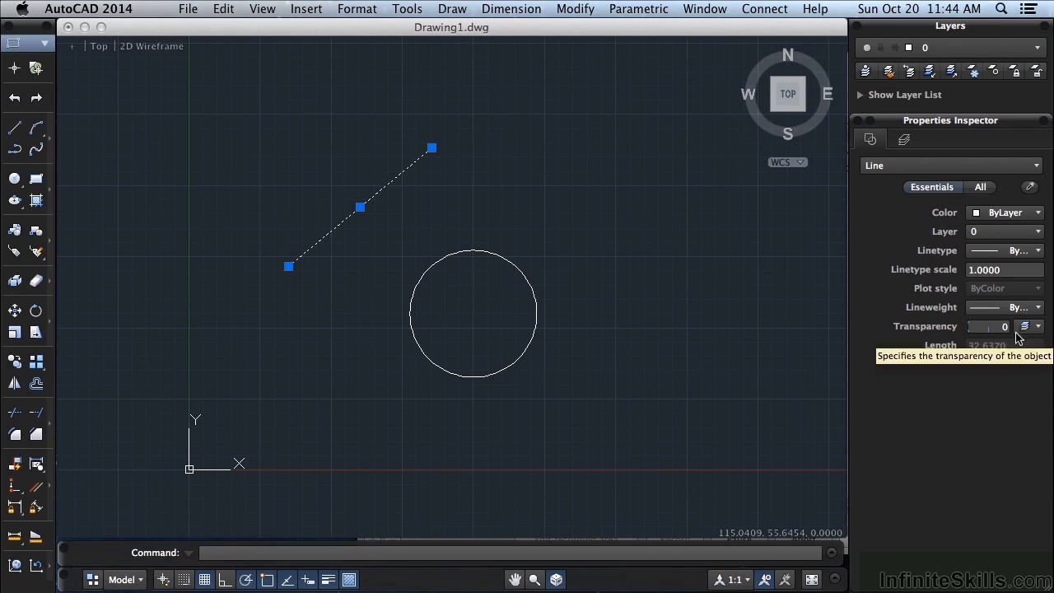
mouse_move(1026, 228)
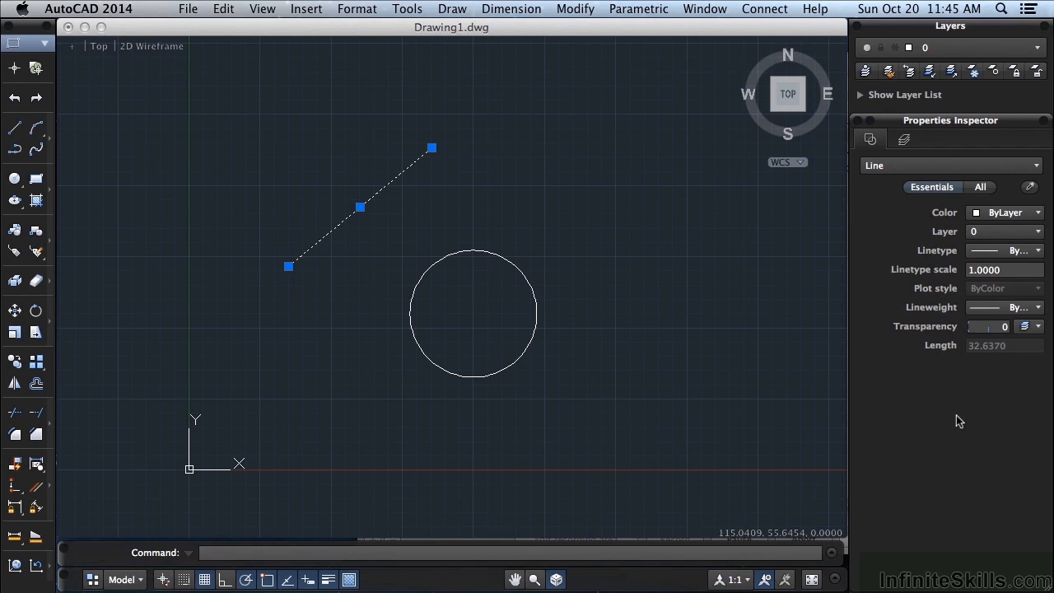
mouse_move(993, 368)
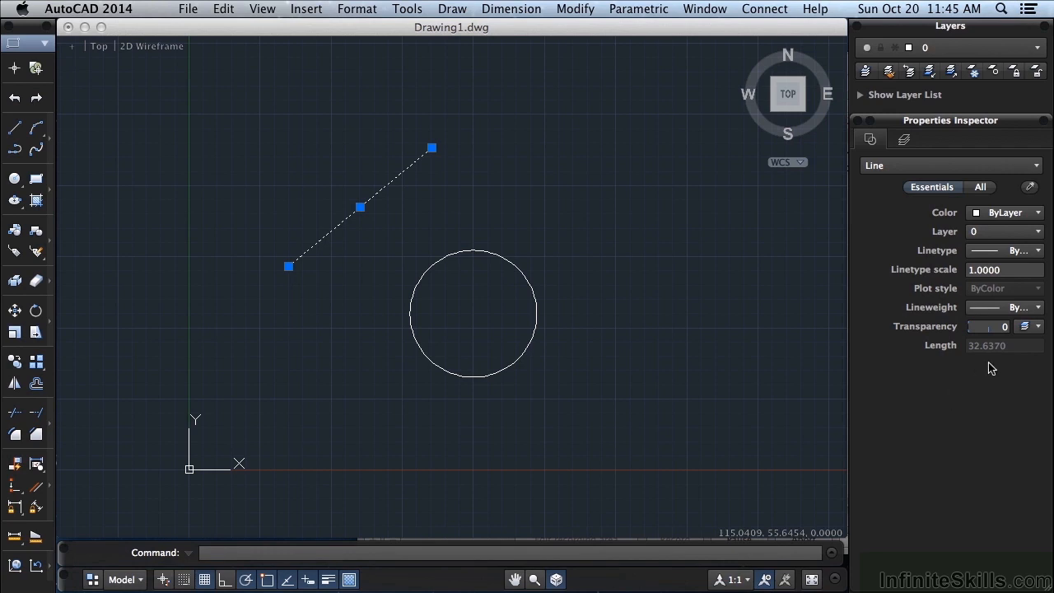
mouse_move(991, 357)
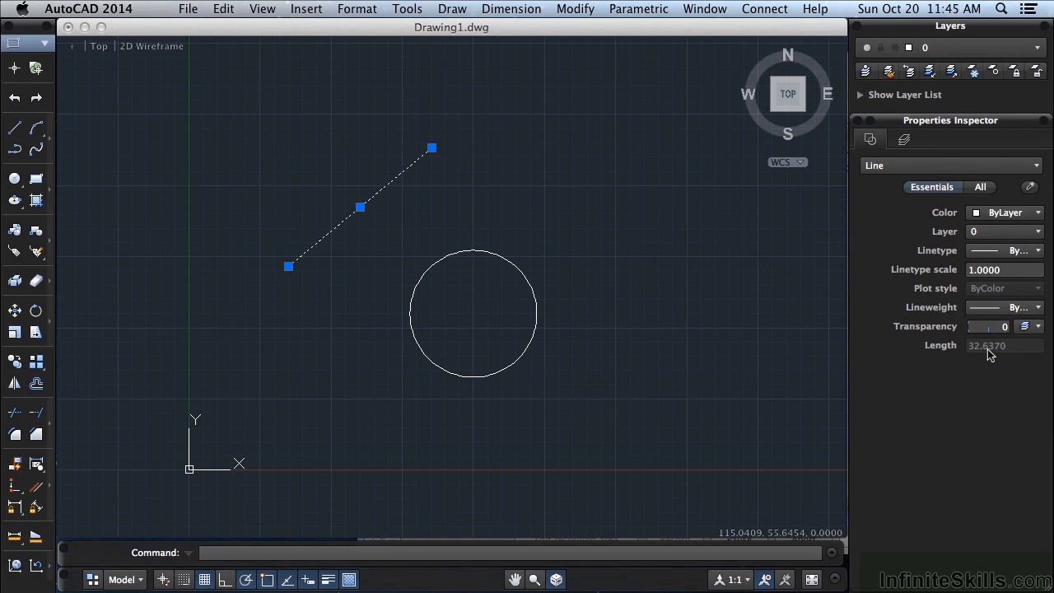
mouse_move(711, 338)
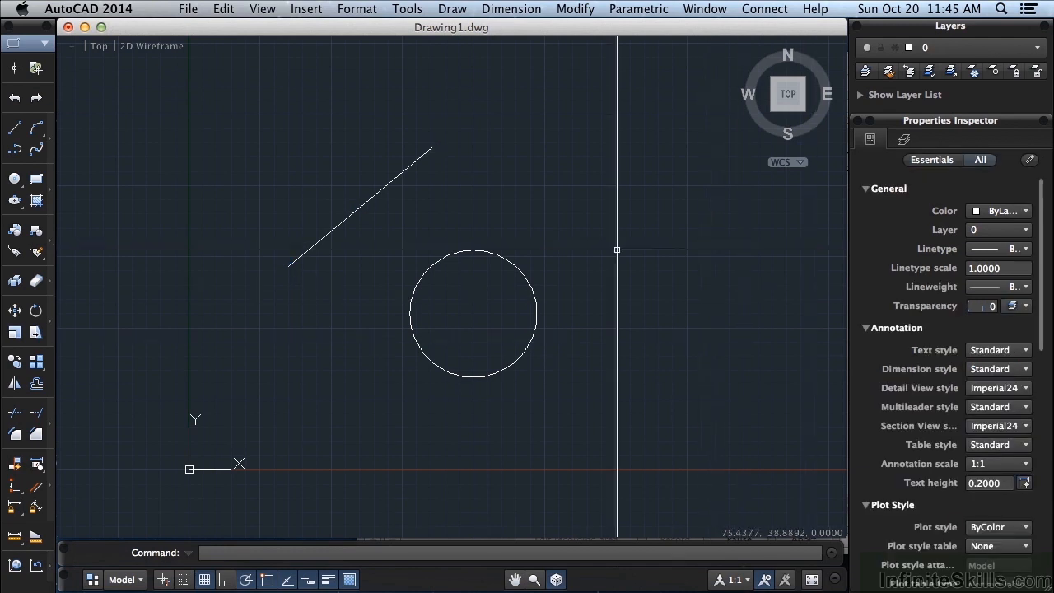
mouse_move(498, 252)
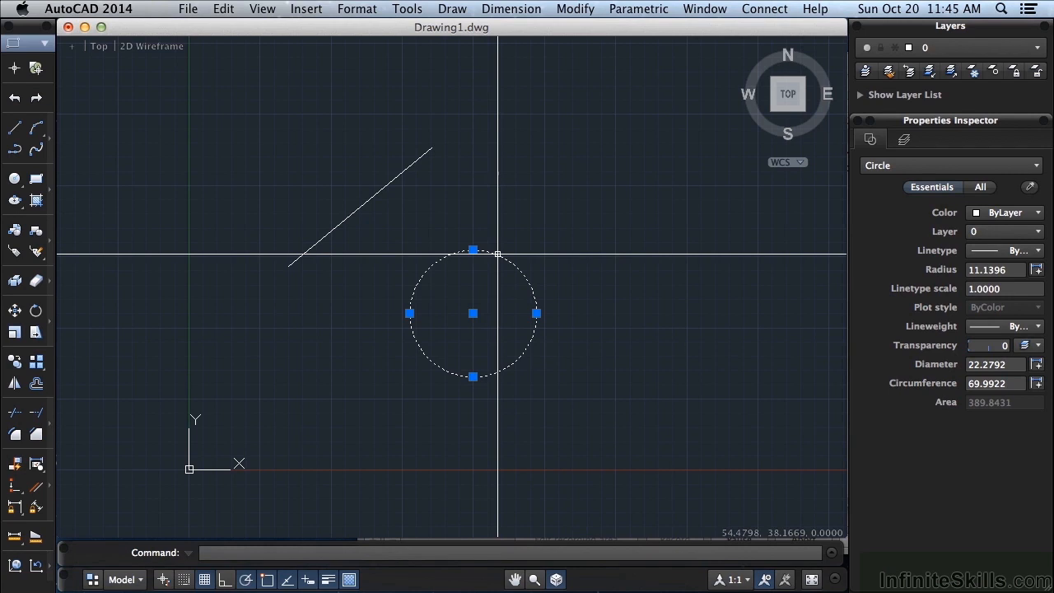
mouse_move(998, 253)
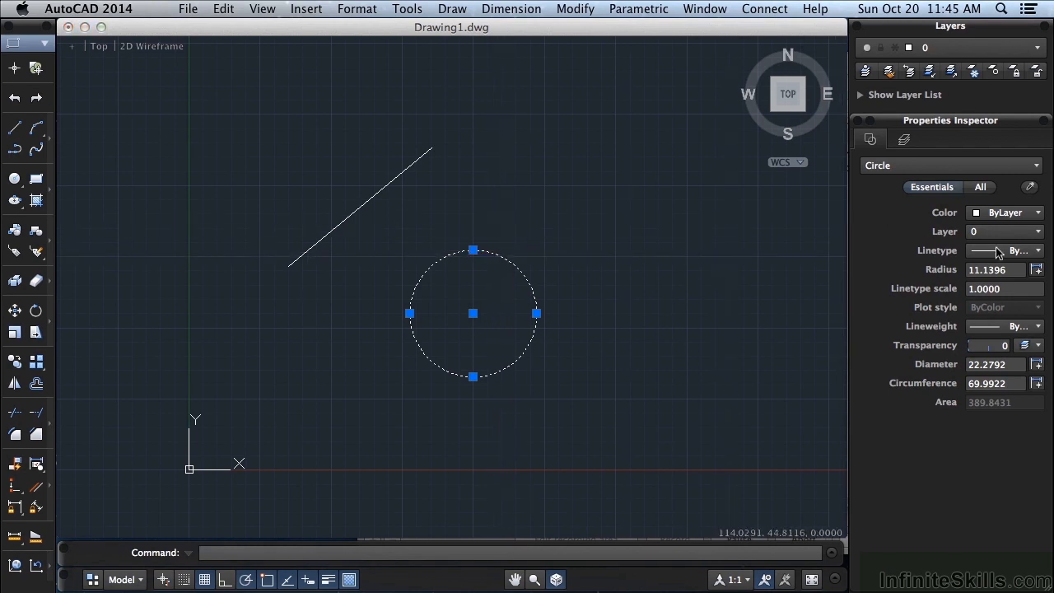
mouse_move(886, 319)
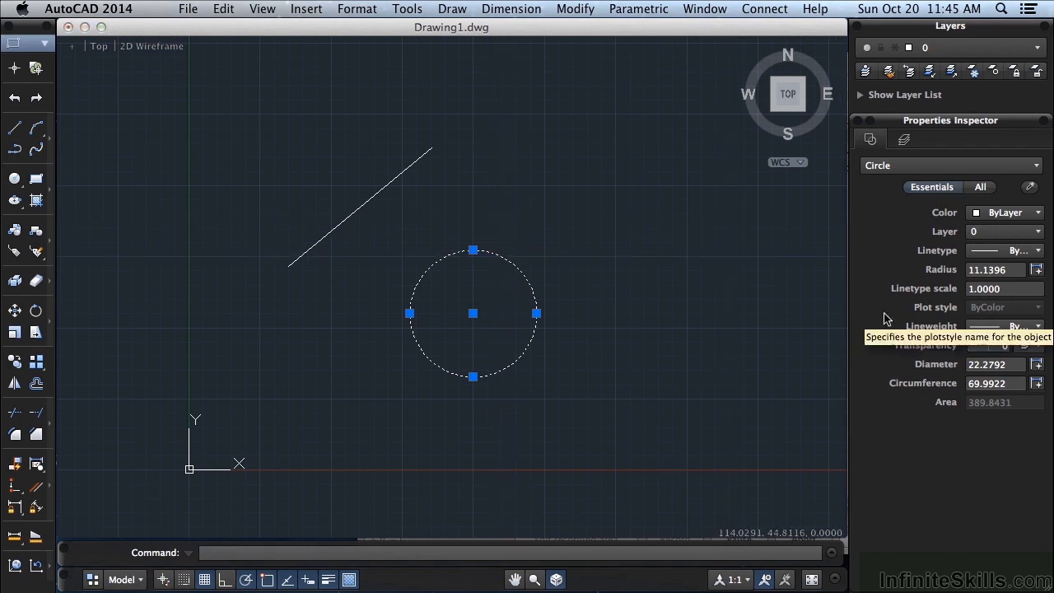
mouse_move(967, 487)
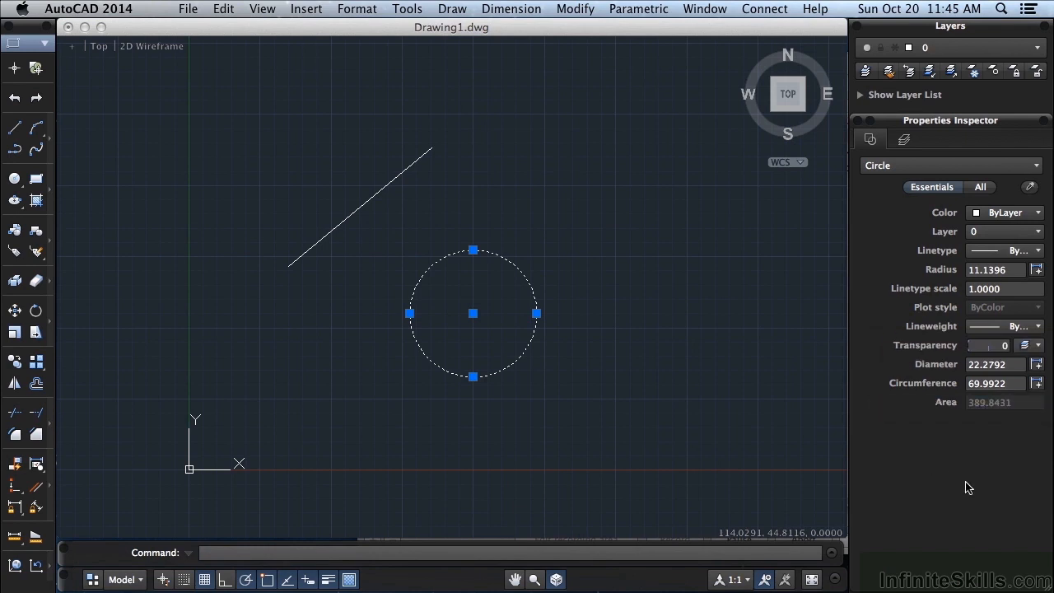
mouse_move(980, 480)
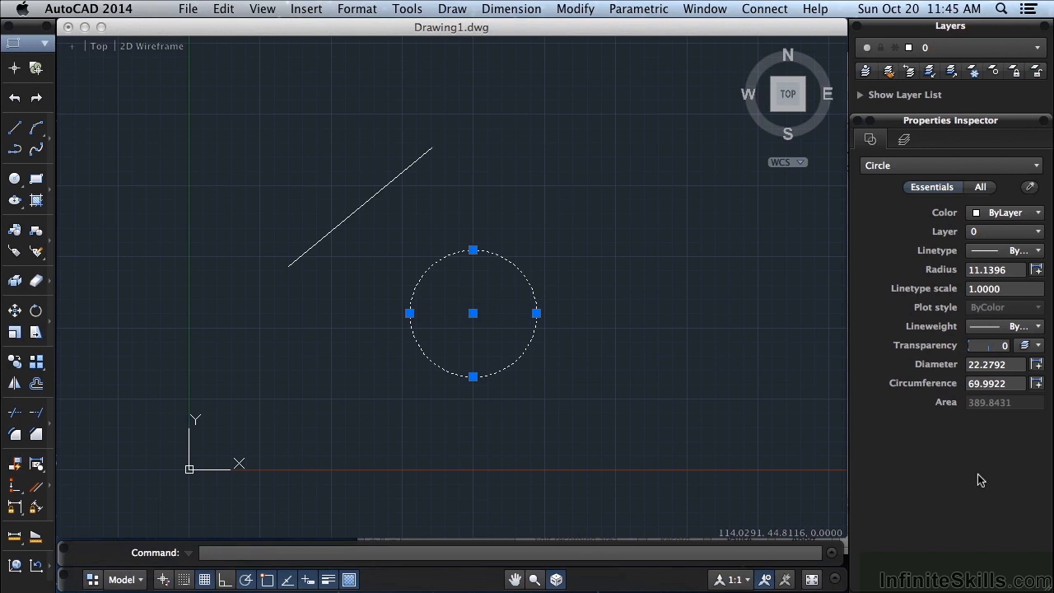
mouse_move(972, 430)
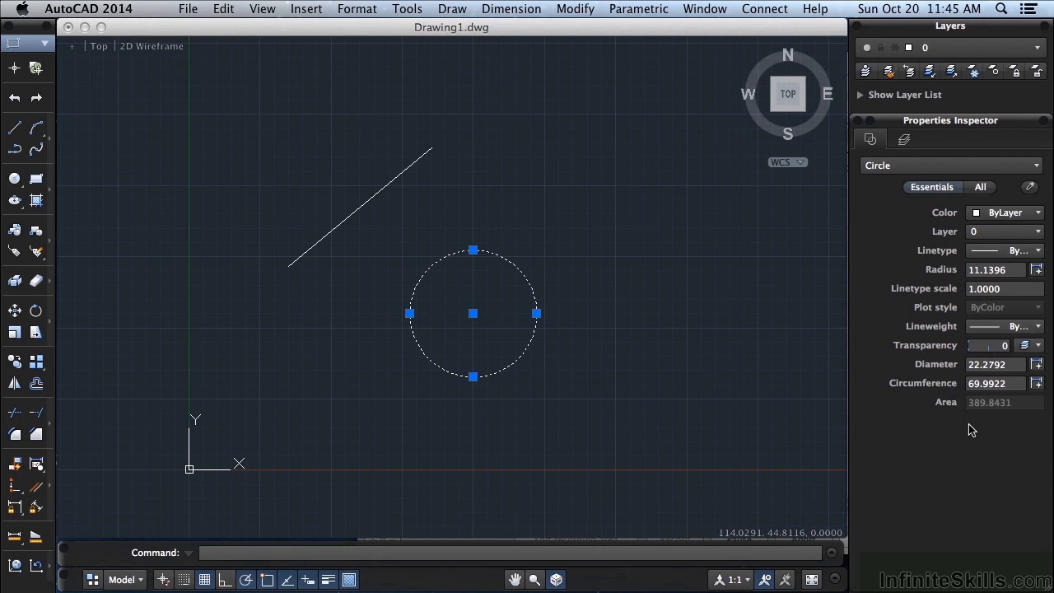
mouse_move(978, 211)
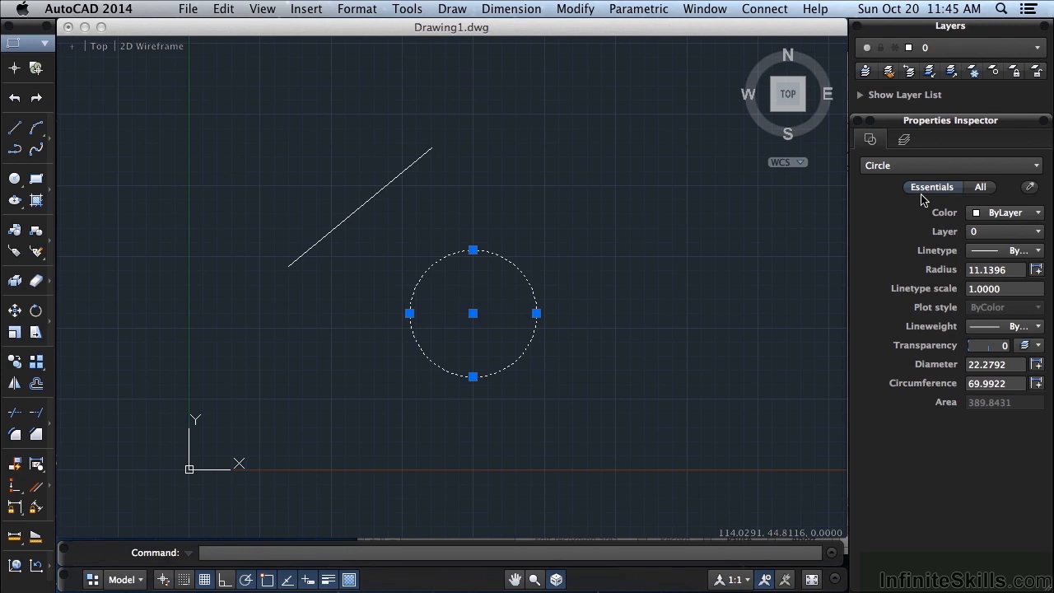
- Show all the circle's properties, reaching Geometry with centre 49.9991, 27.4776, 0 and area 389.8431
left_click(980, 187)
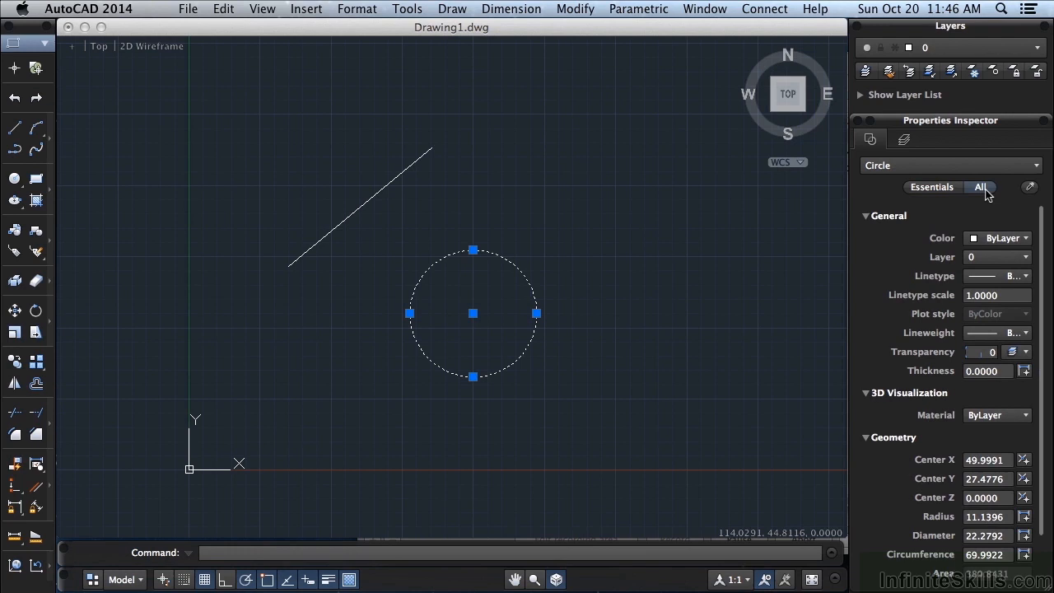
mouse_move(971, 228)
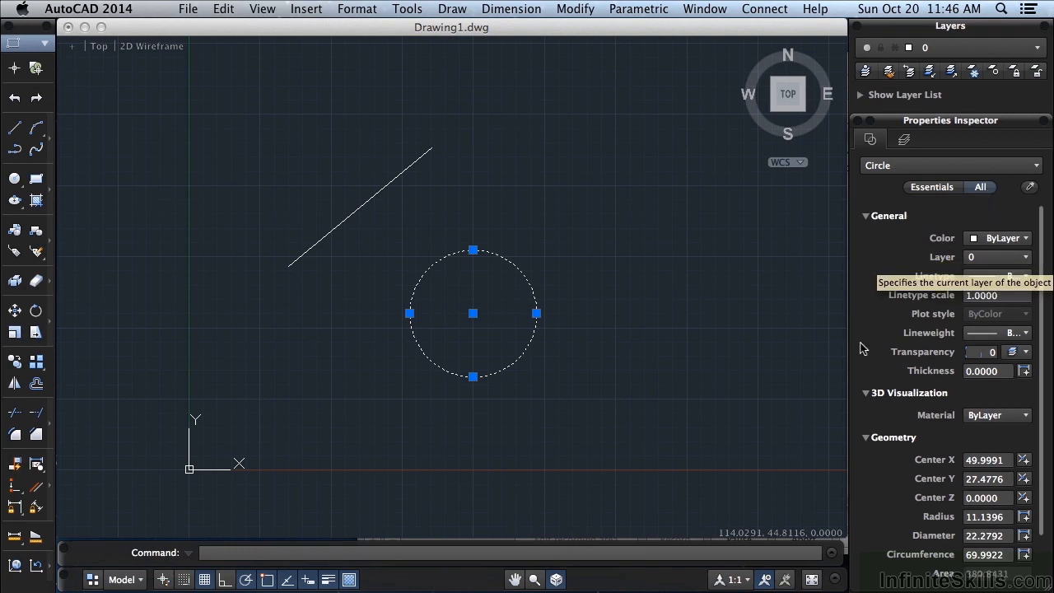
scroll("down", 3)
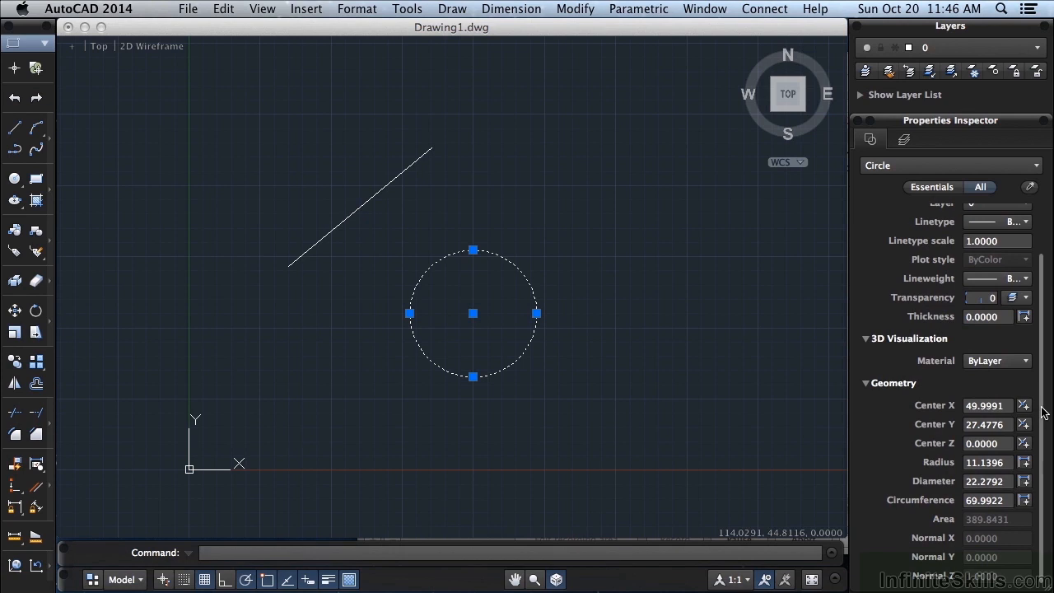
mouse_move(559, 247)
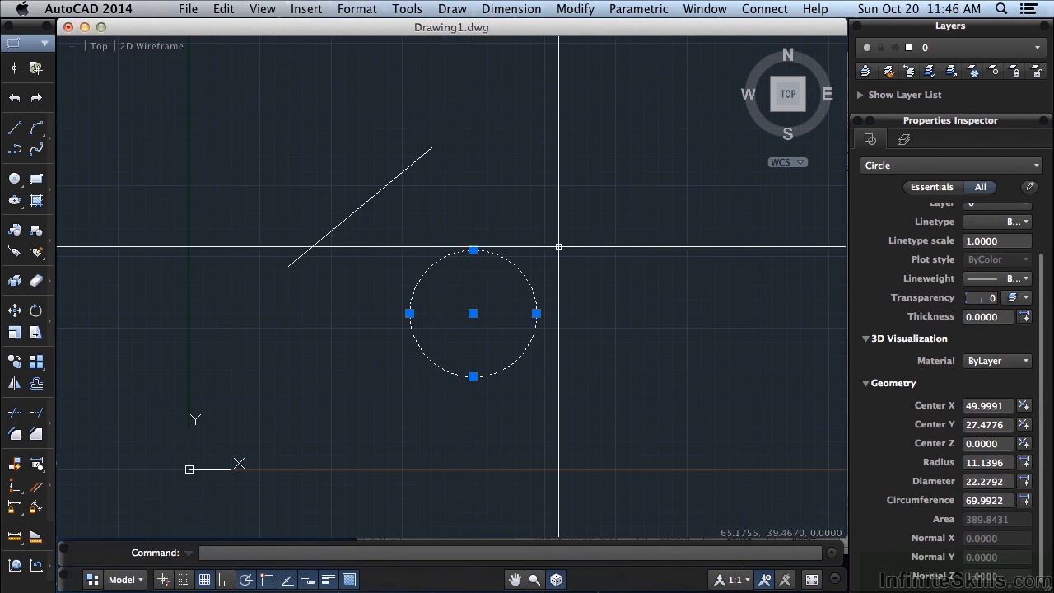
left_click(363, 206)
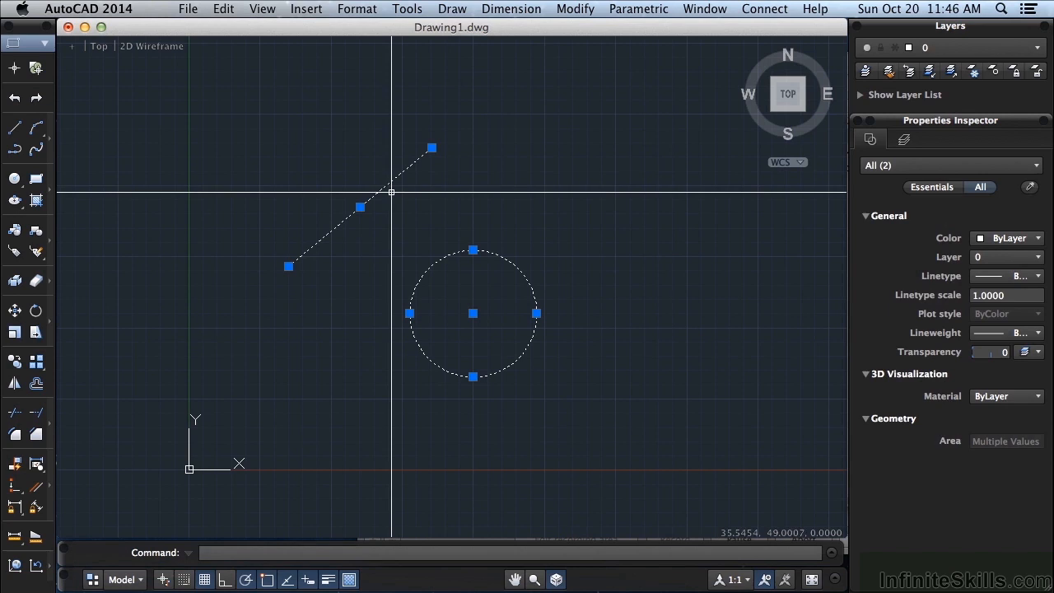
mouse_move(861, 162)
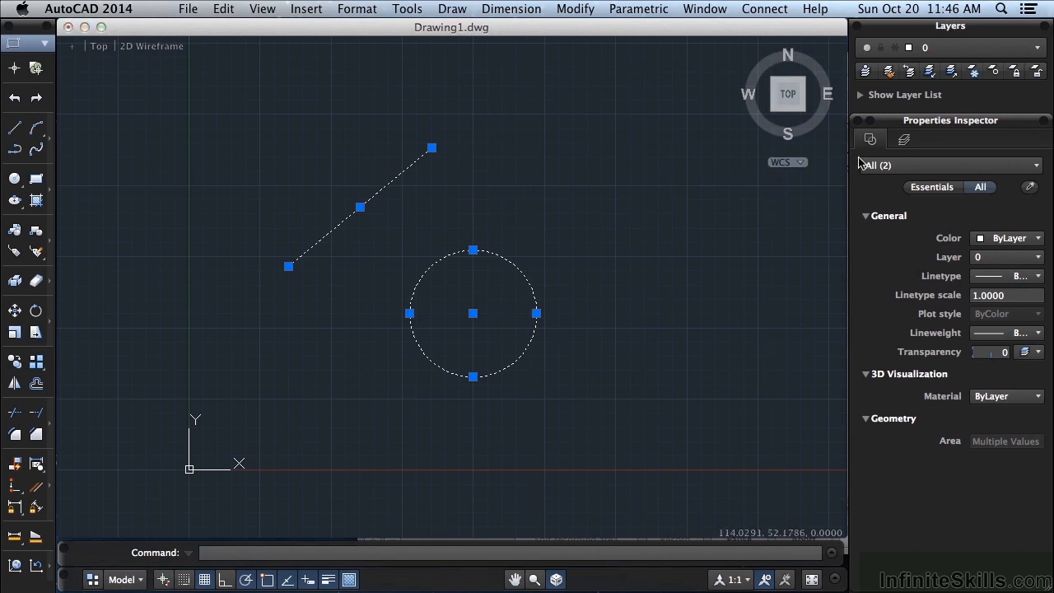
mouse_move(888, 176)
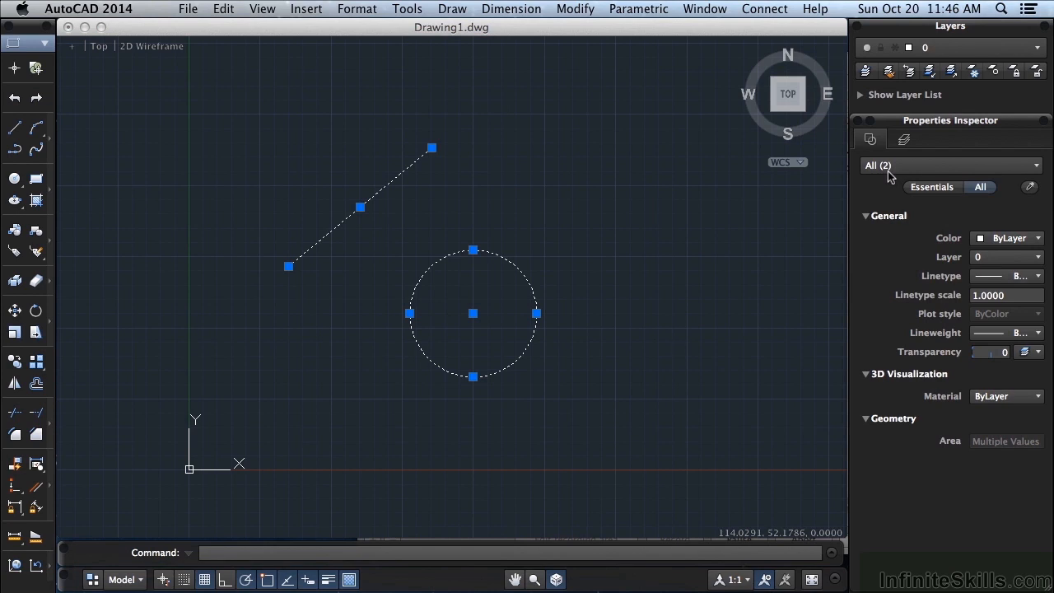
mouse_move(964, 208)
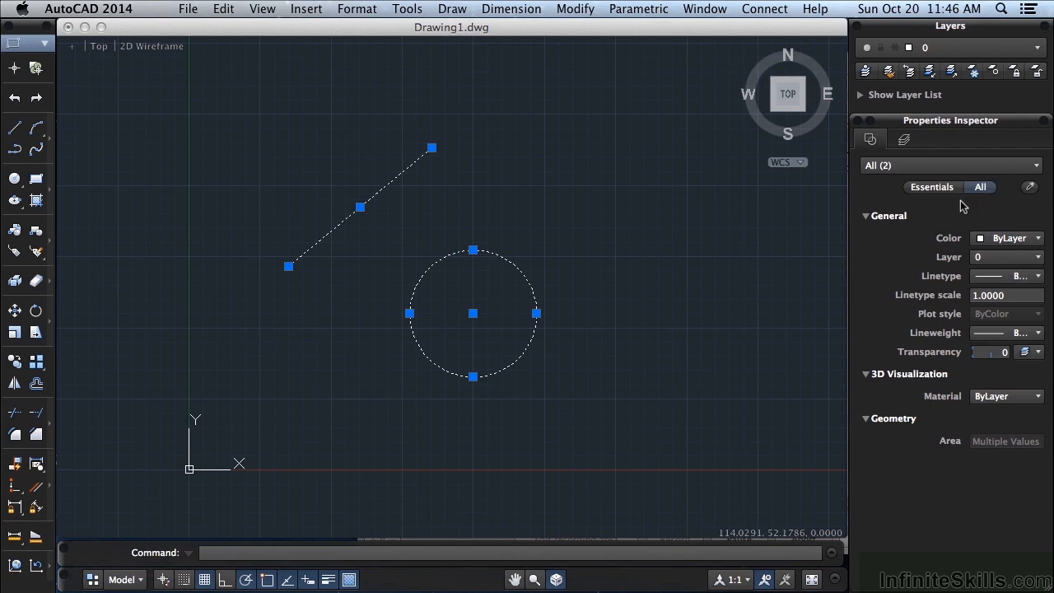
mouse_move(894, 209)
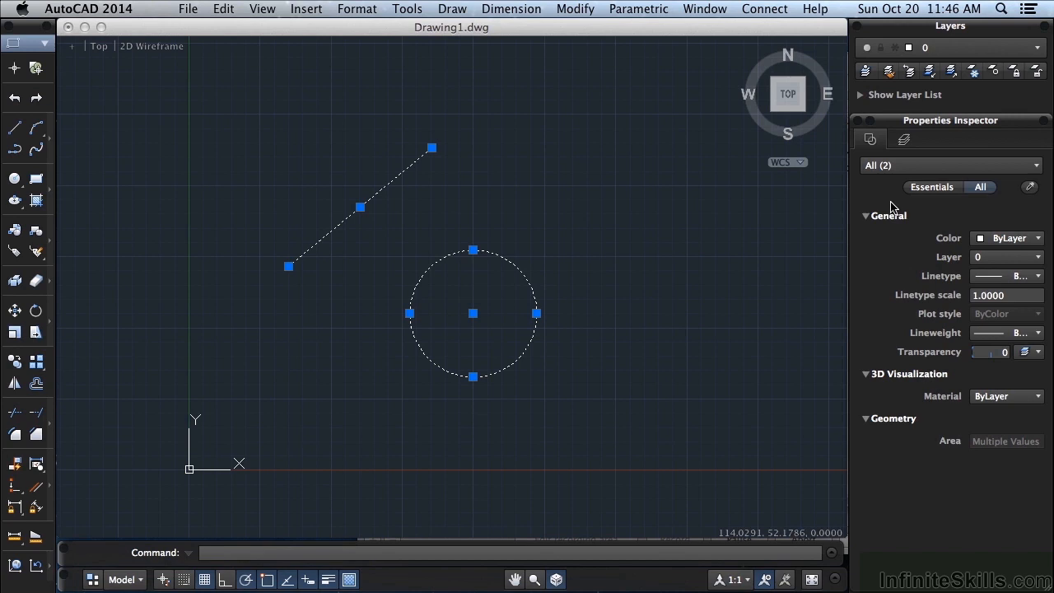
left_click(892, 418)
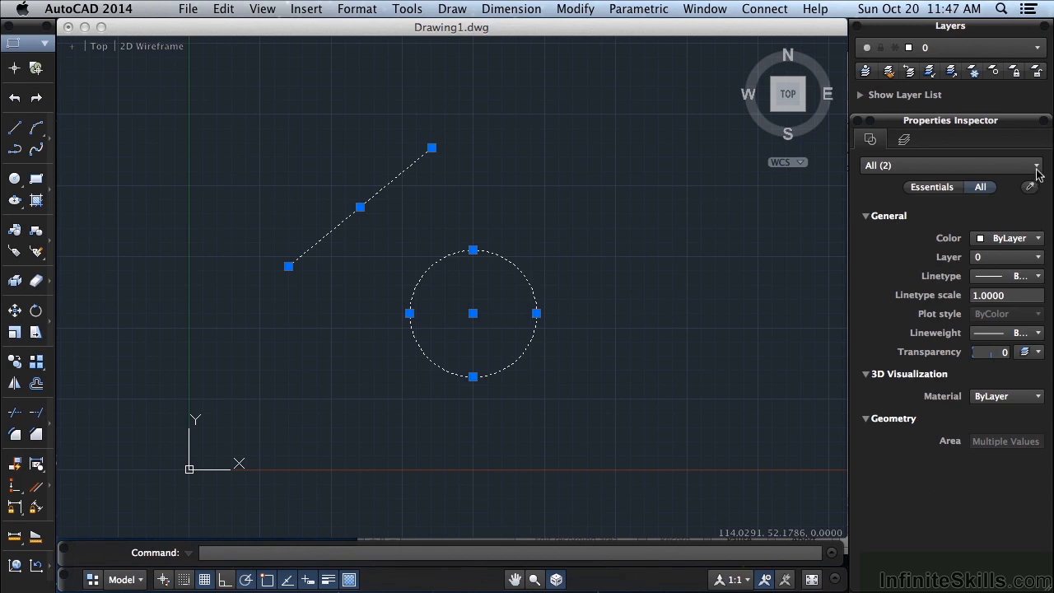
- Open the object-type list offering All (2), Circle (1) and Line (1)
left_click(1037, 165)
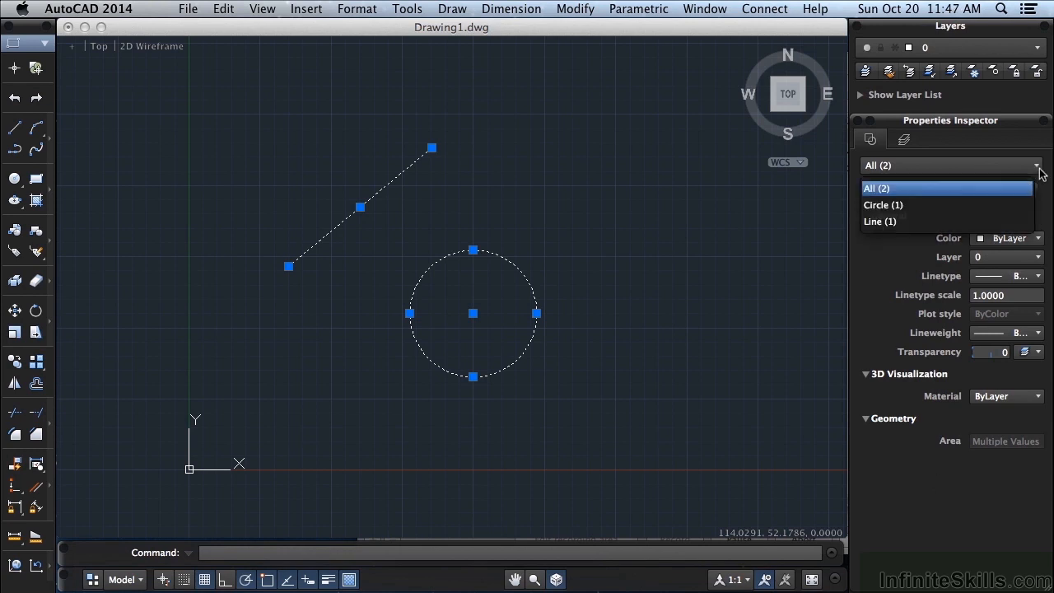
mouse_move(903, 198)
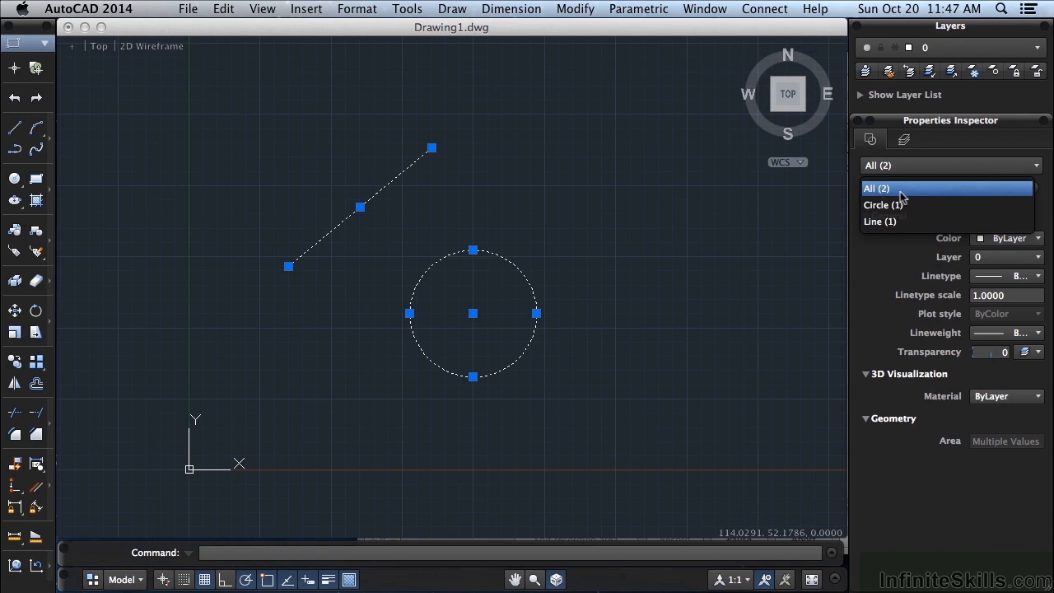
mouse_move(884, 205)
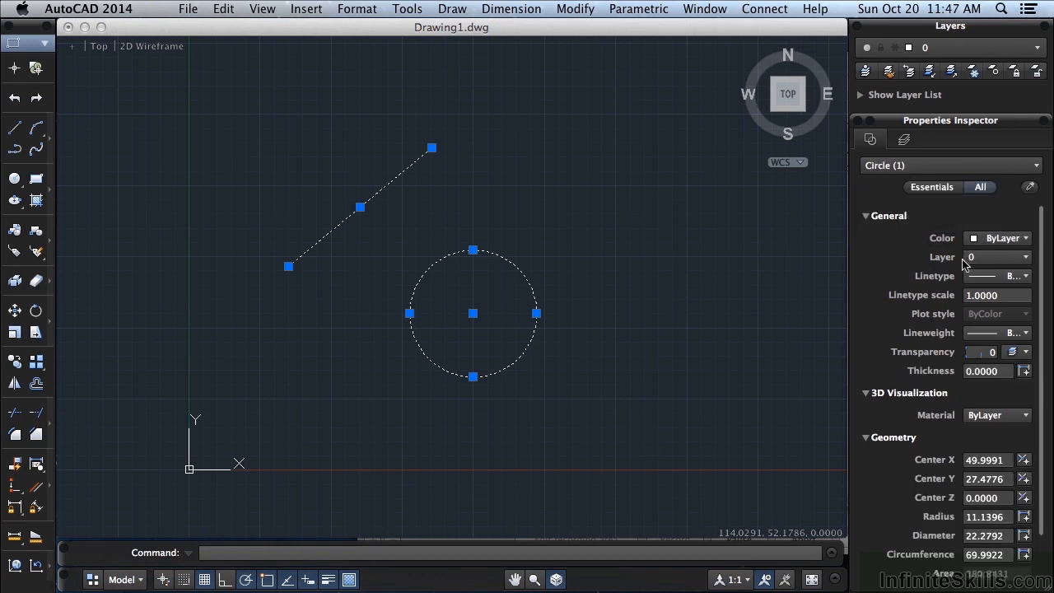
mouse_move(675, 303)
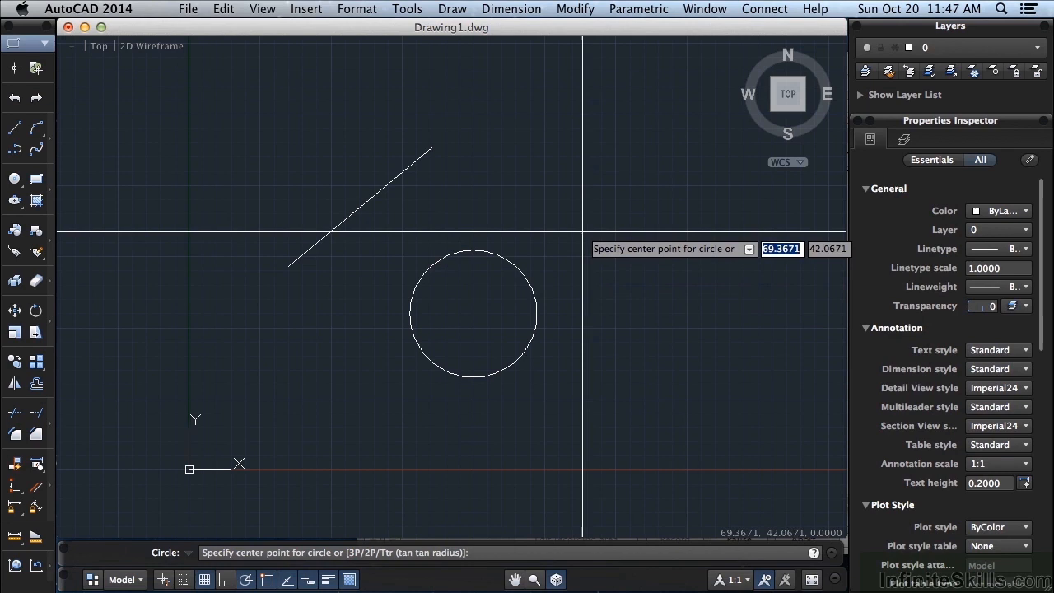
- Place the centre of a second circle to the right of the first one
left_click(569, 231)
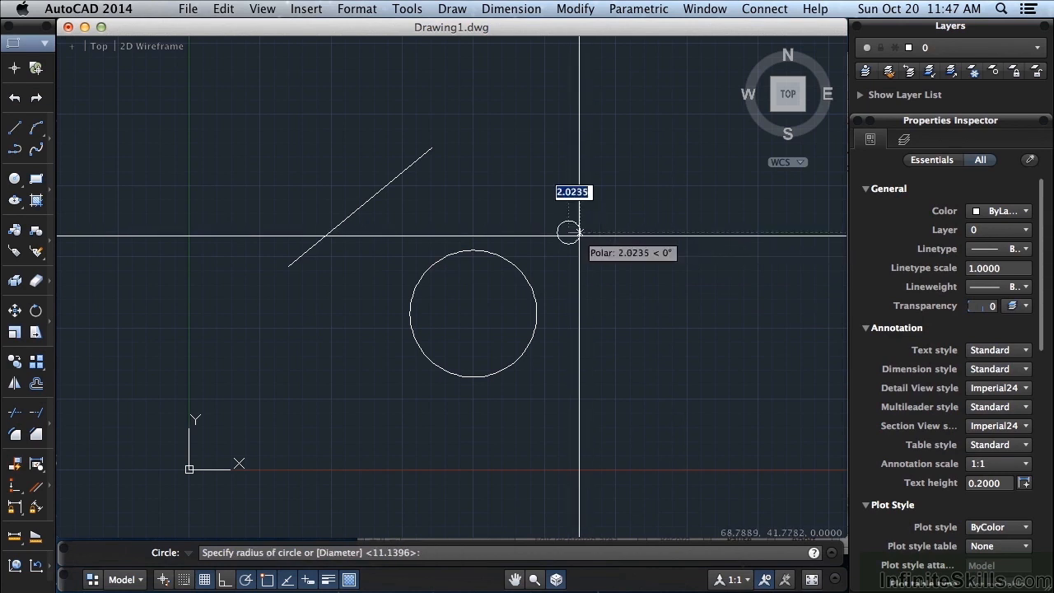
mouse_move(609, 286)
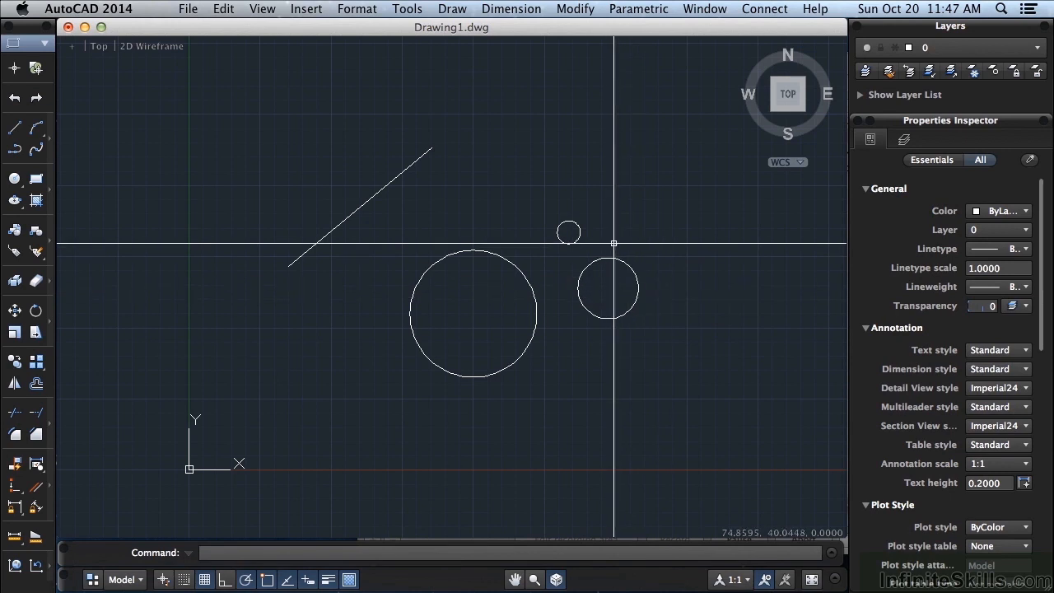
mouse_move(642, 222)
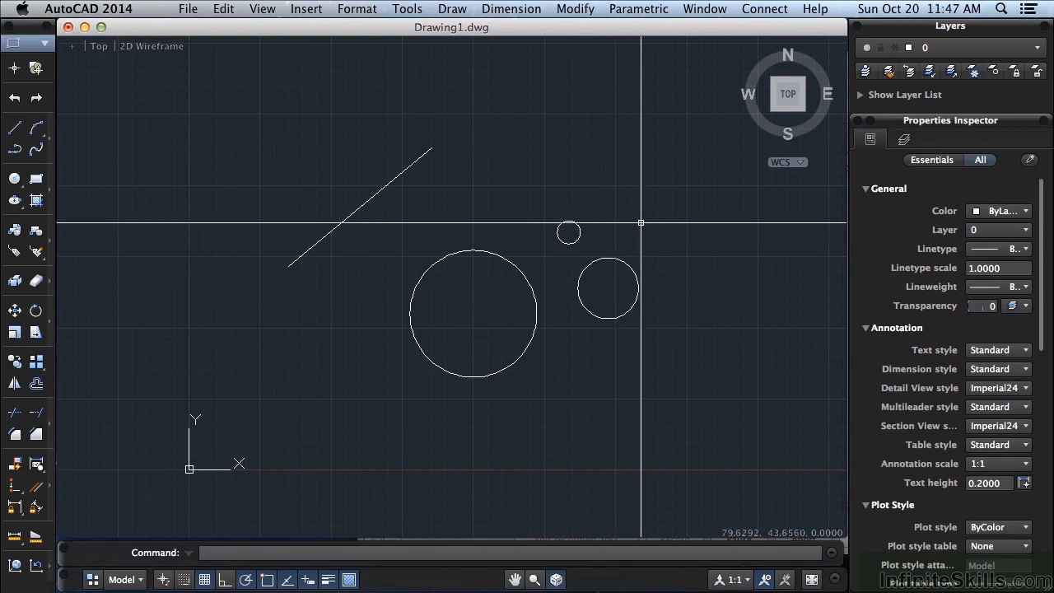
left_click(641, 223)
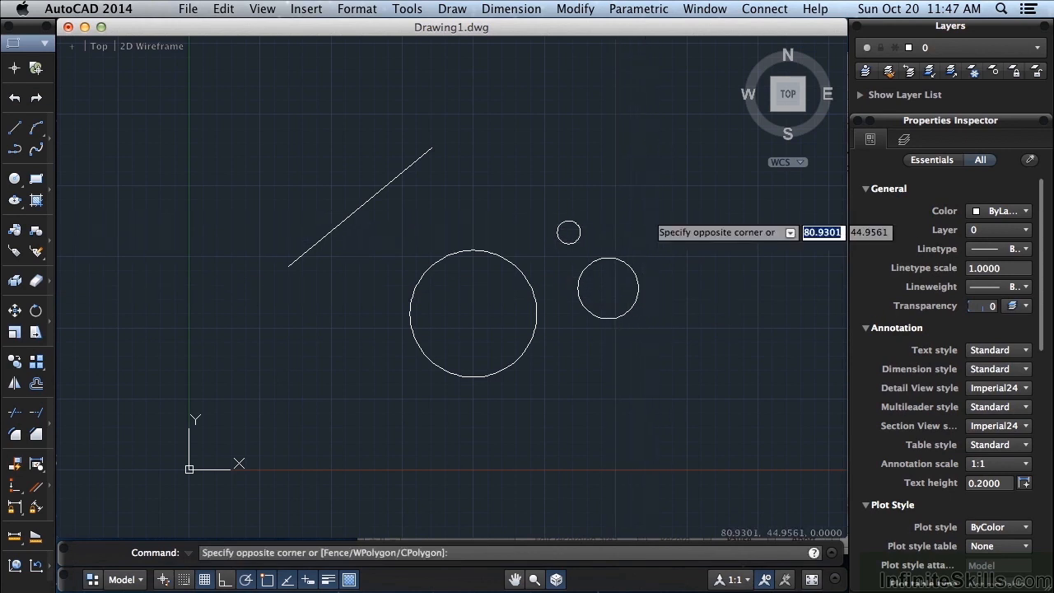
mouse_move(641, 225)
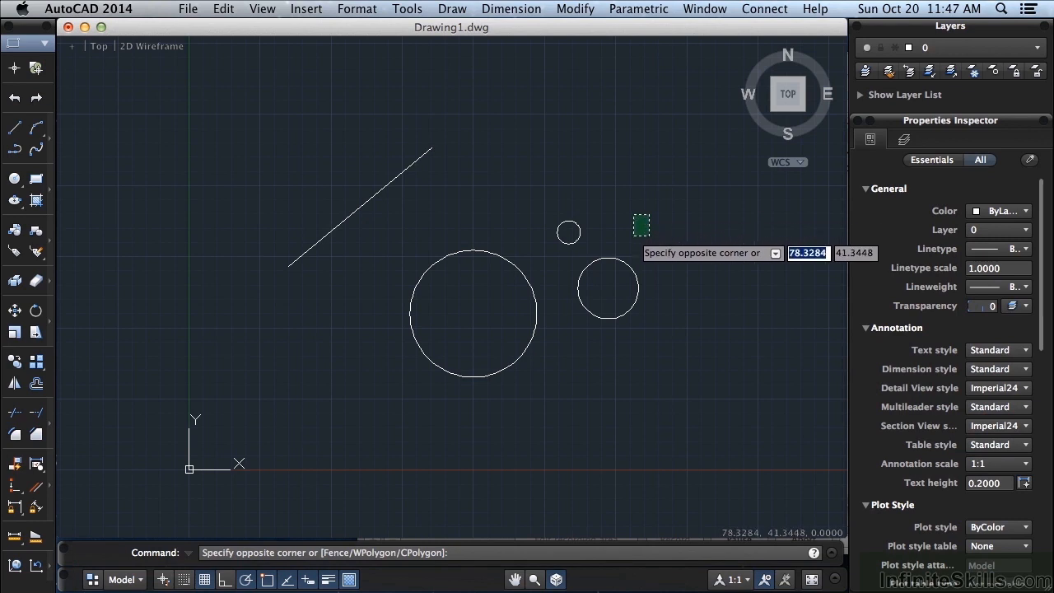
mouse_move(569, 232)
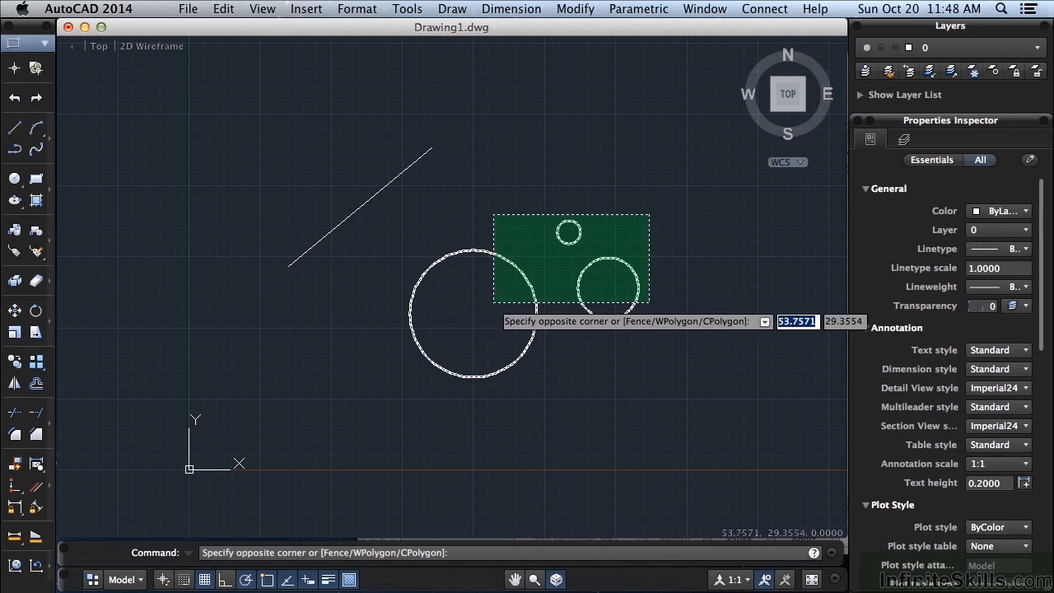
left_click(649, 299)
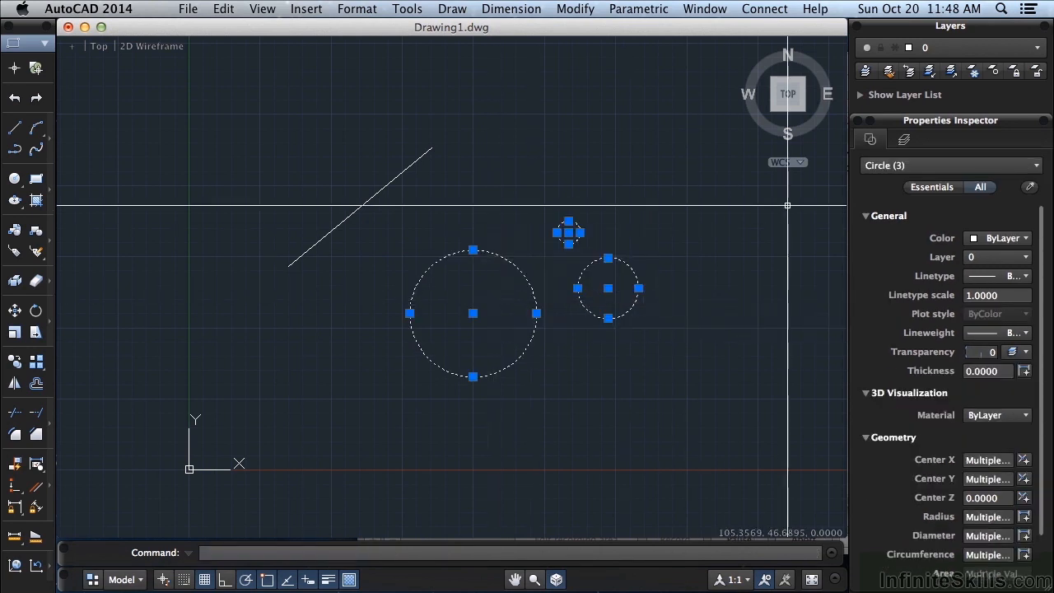
mouse_move(959, 206)
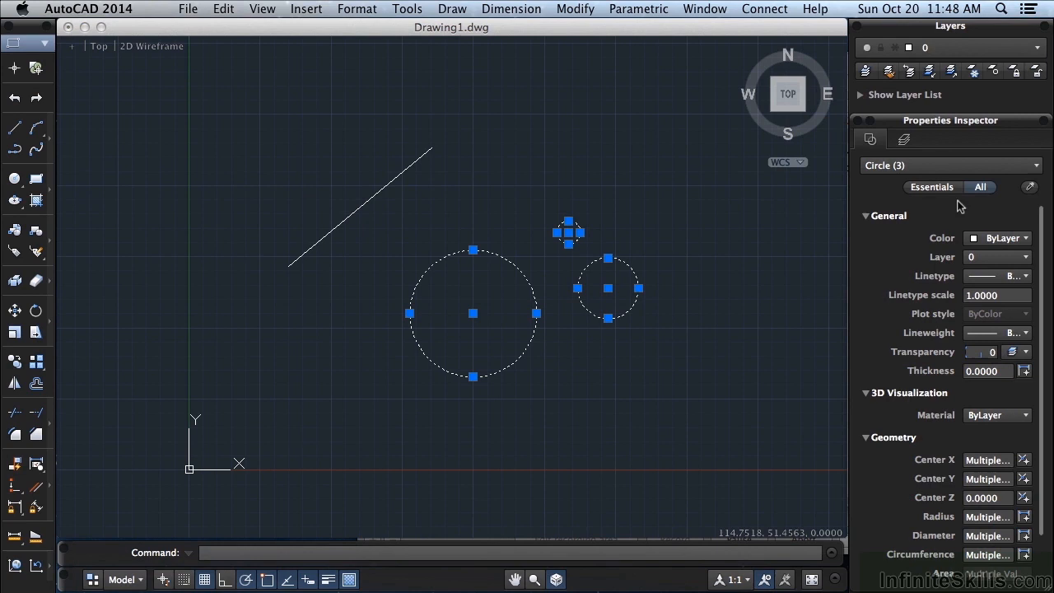
mouse_move(992, 456)
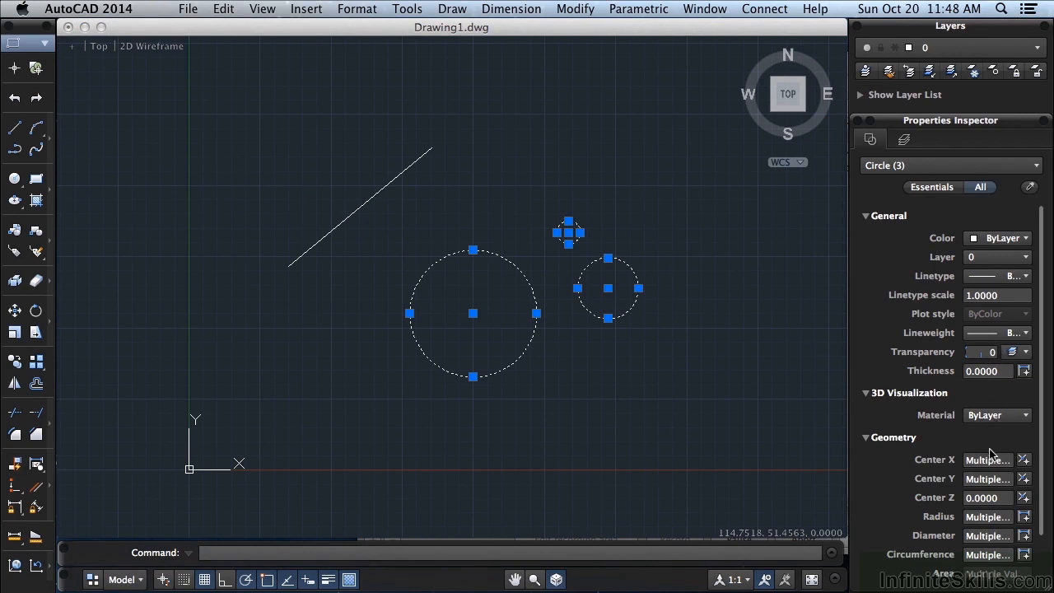
mouse_move(1045, 388)
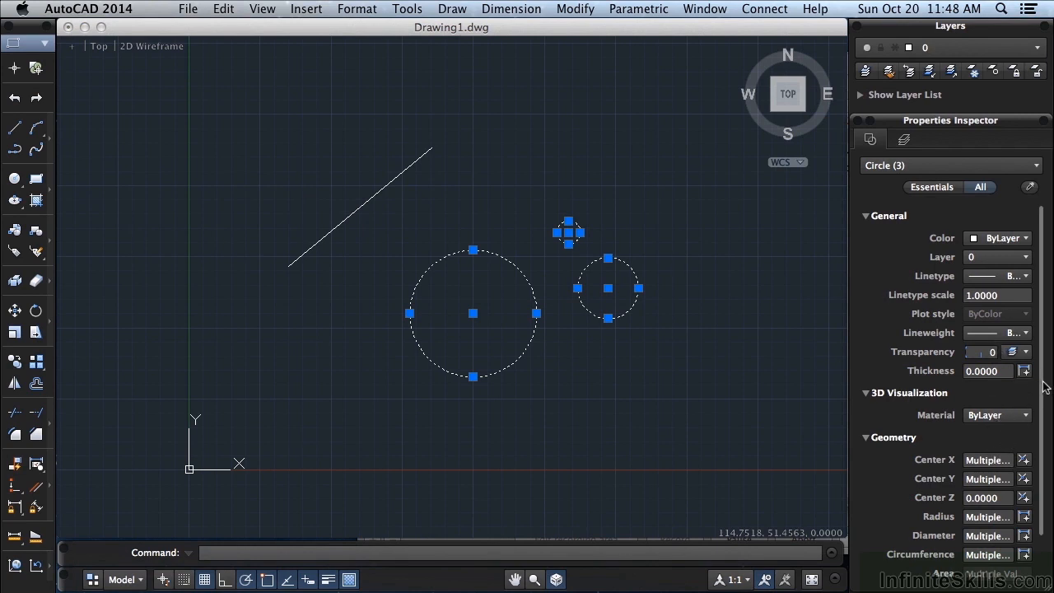
scroll("down", 3)
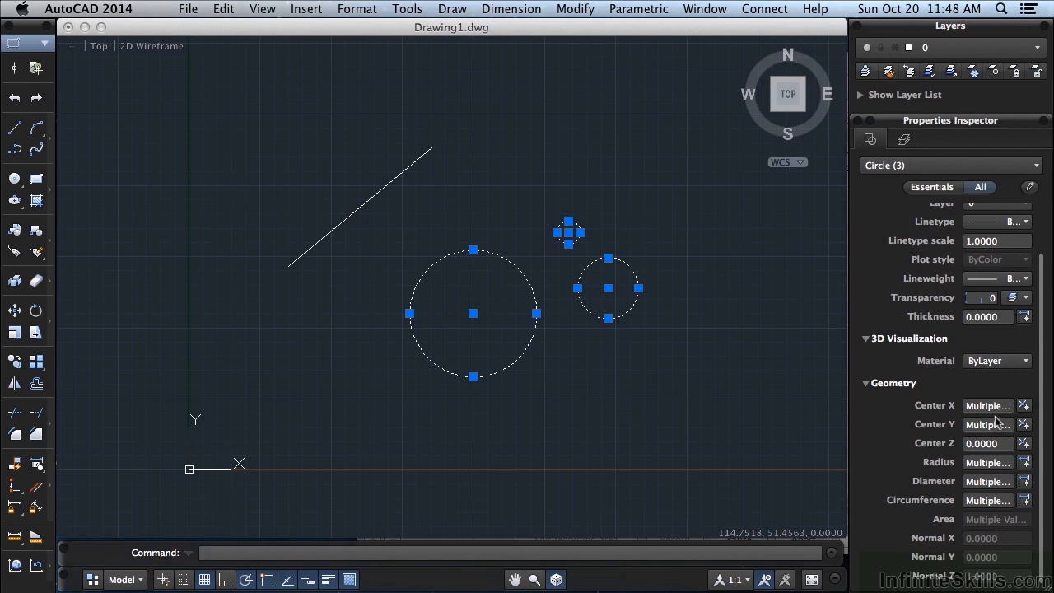
mouse_move(988, 405)
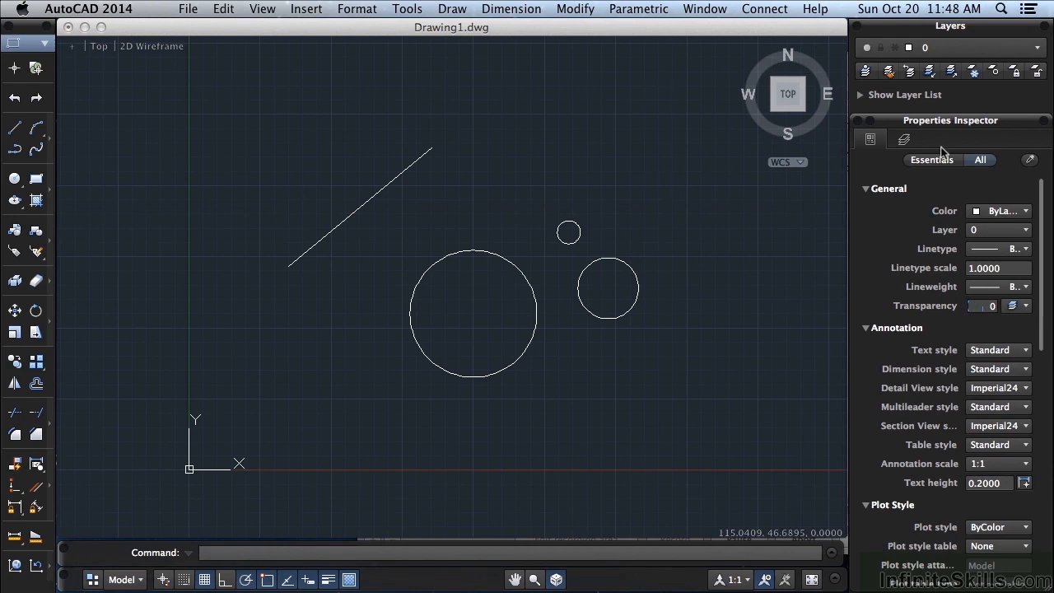
mouse_move(945, 128)
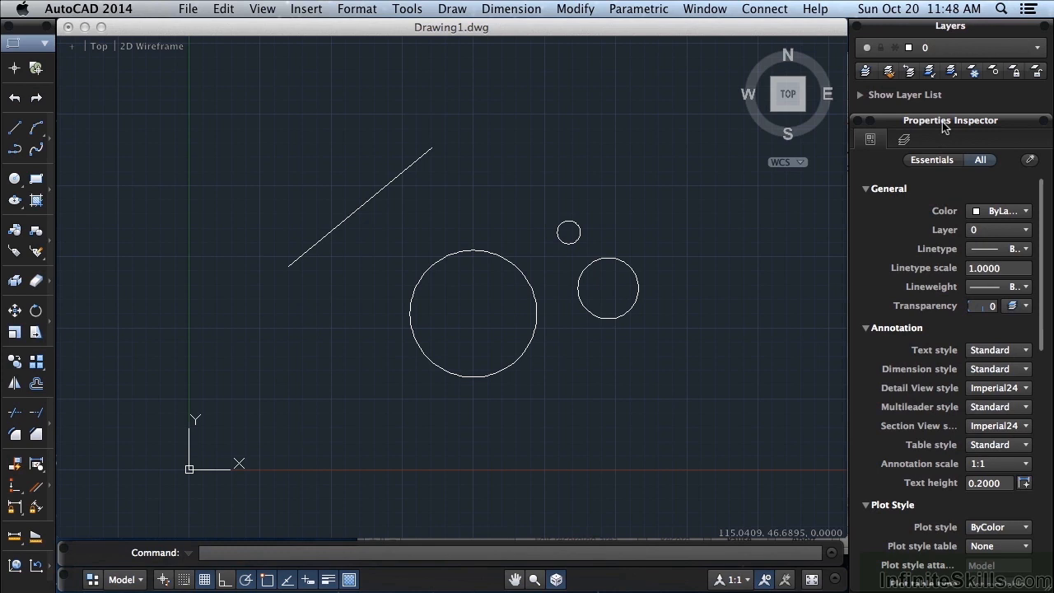
- Float the Properties Inspector over the drawing area, then close it
left_click_drag(950, 120, 351, 74)
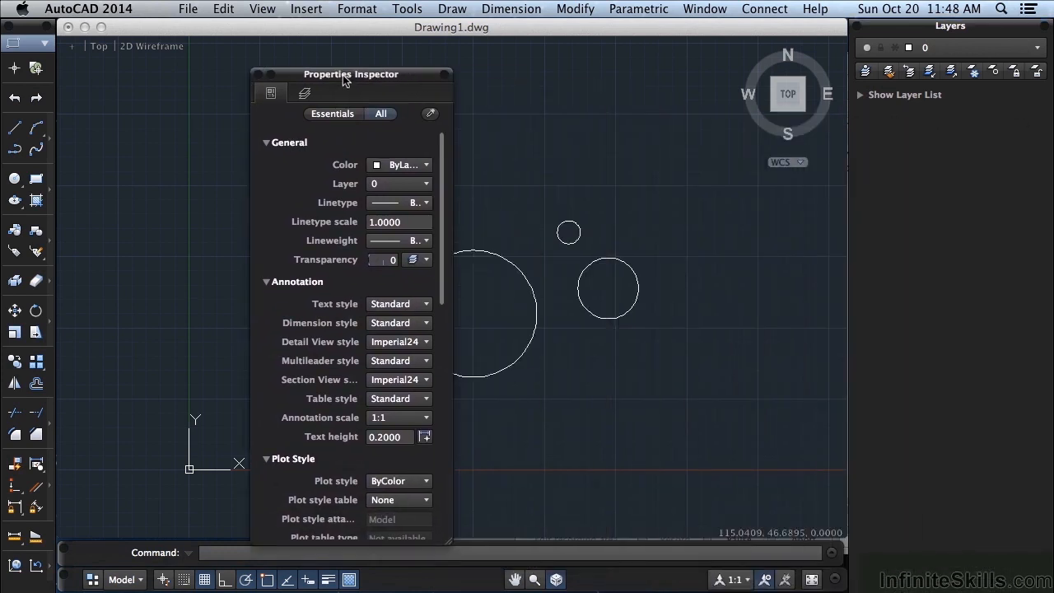
left_click_drag(351, 74, 431, 80)
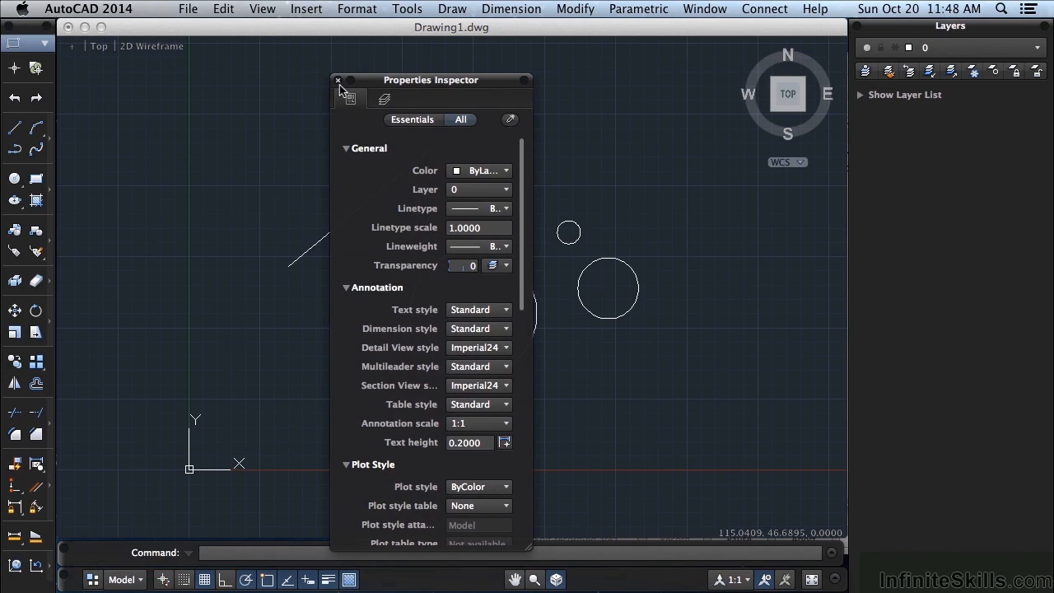
mouse_move(352, 91)
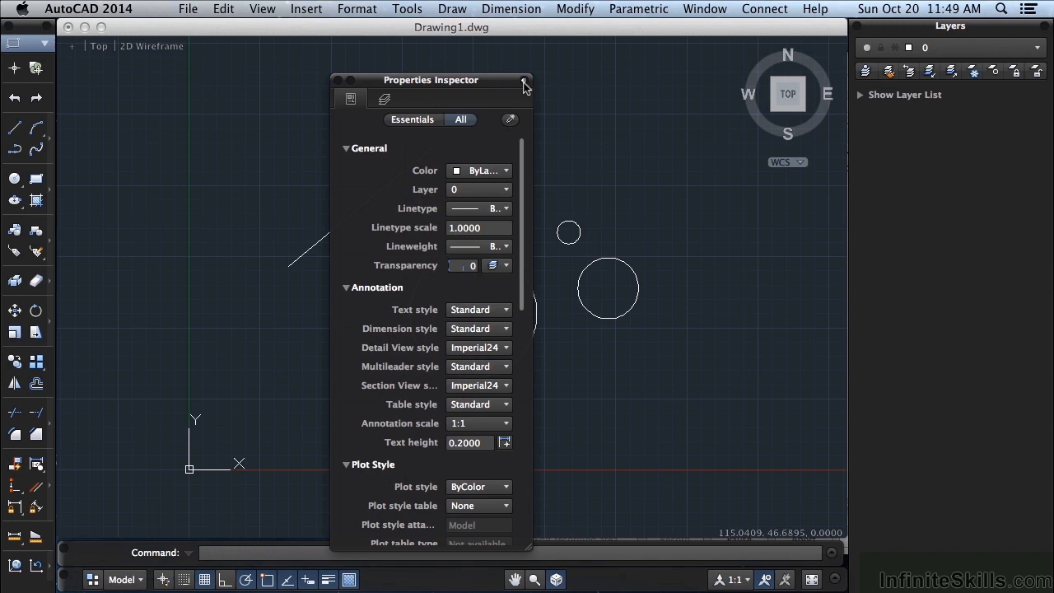
left_click(524, 85)
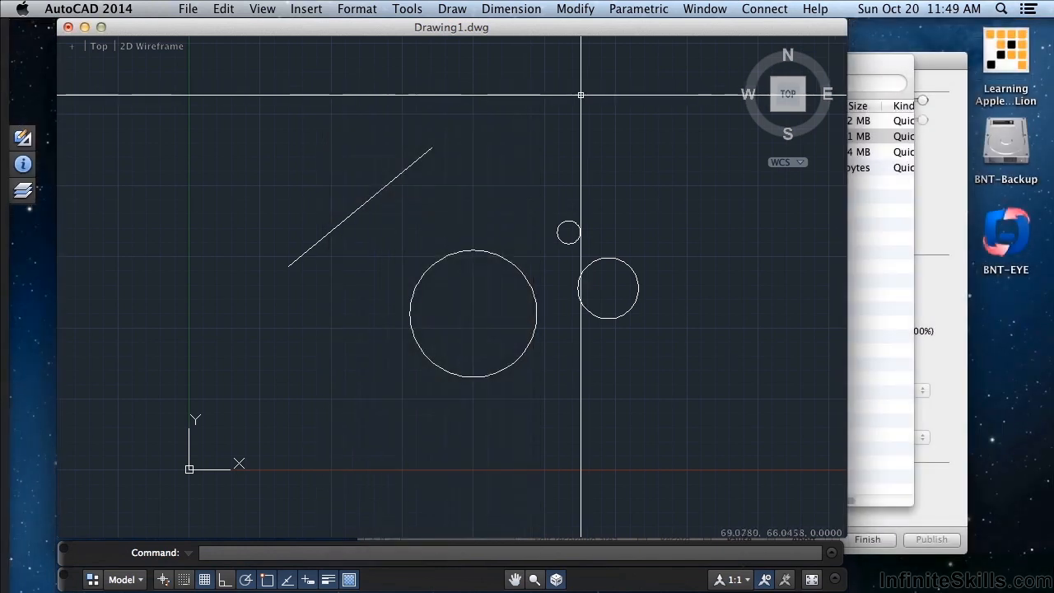
- Reset all palettes to their default layout via Window > Reset Palettes and confirm
left_click(705, 9)
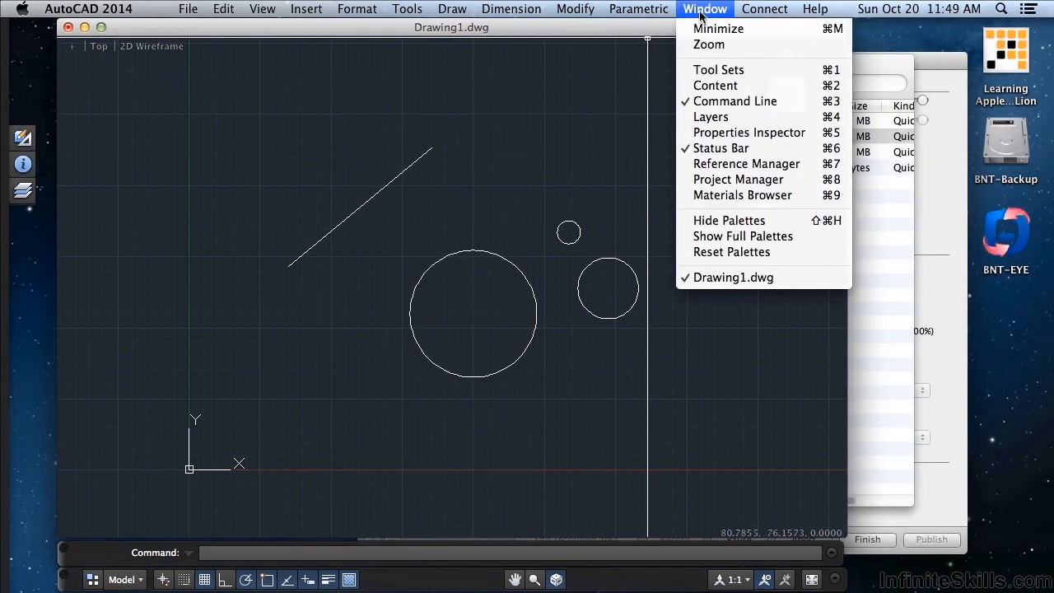
mouse_move(716, 86)
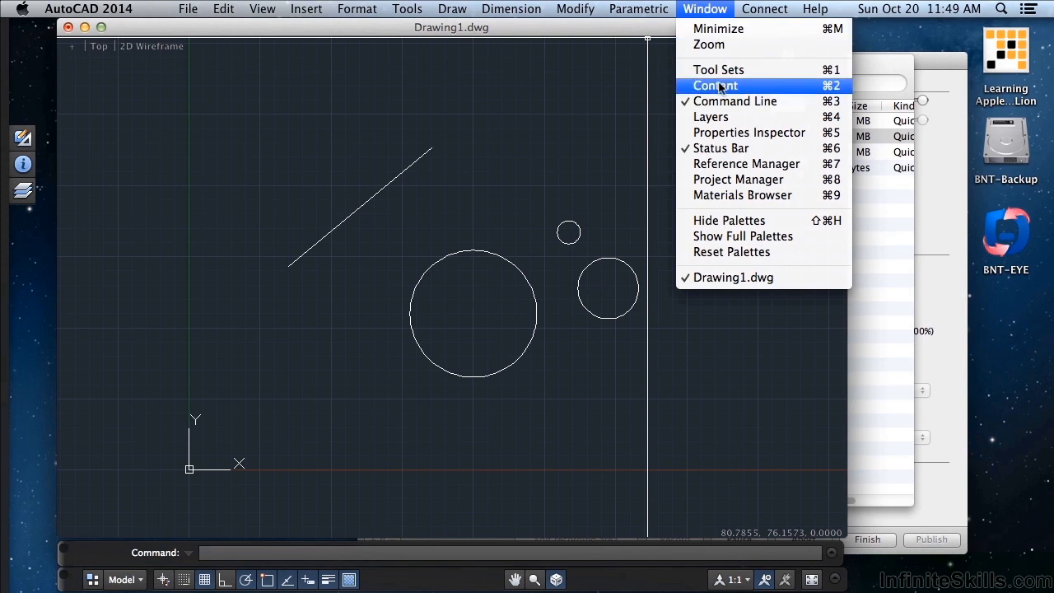
mouse_move(743, 236)
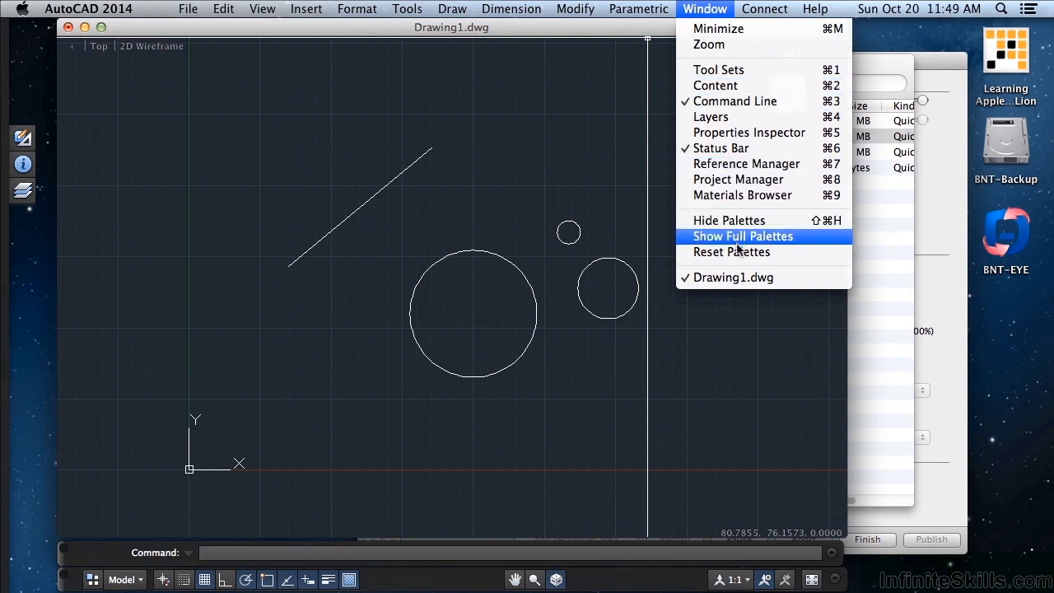
left_click(731, 252)
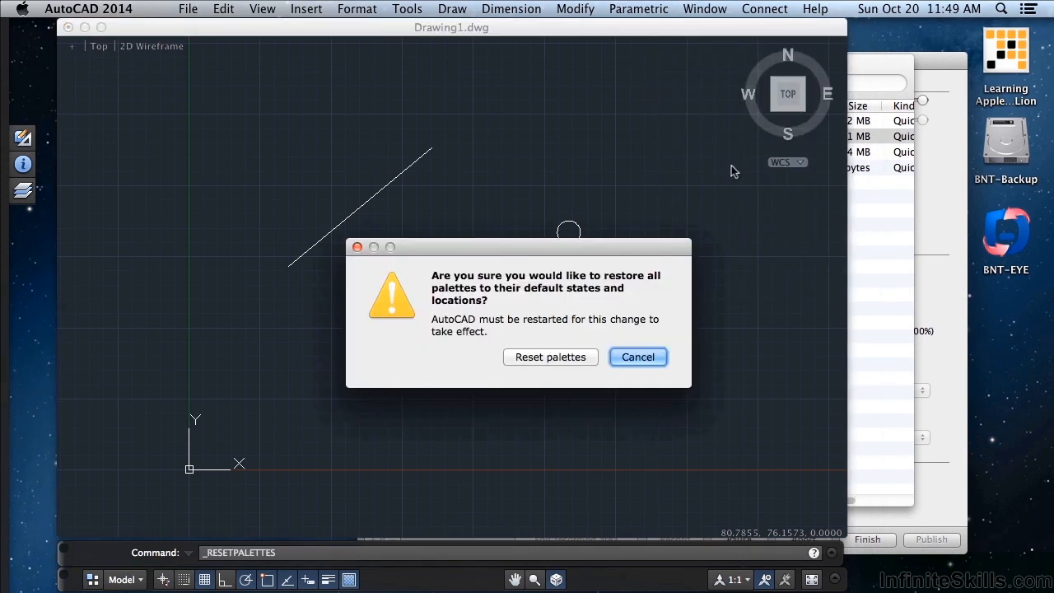
mouse_move(564, 367)
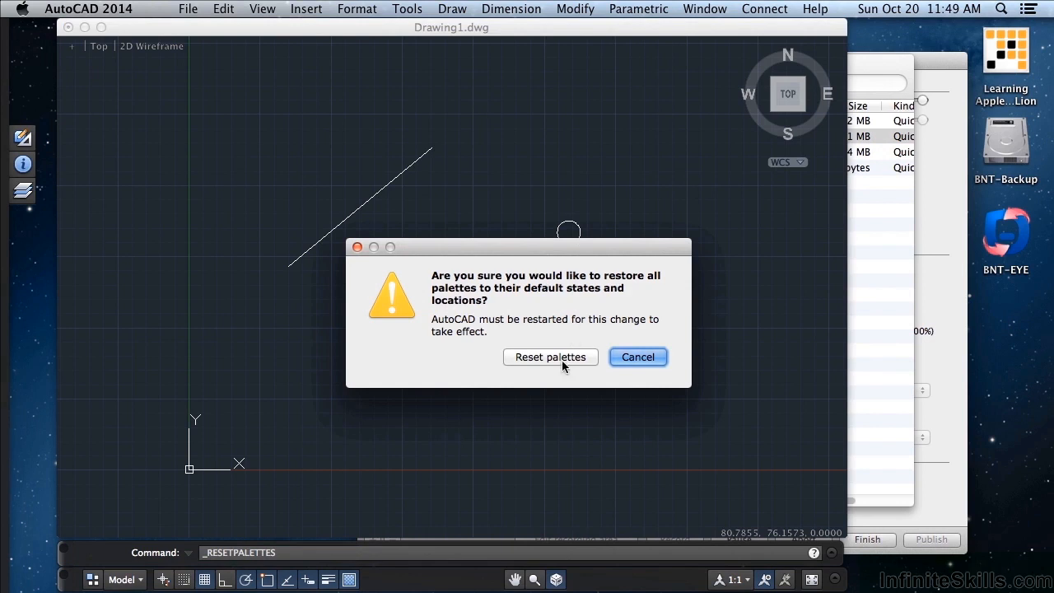
left_click(638, 357)
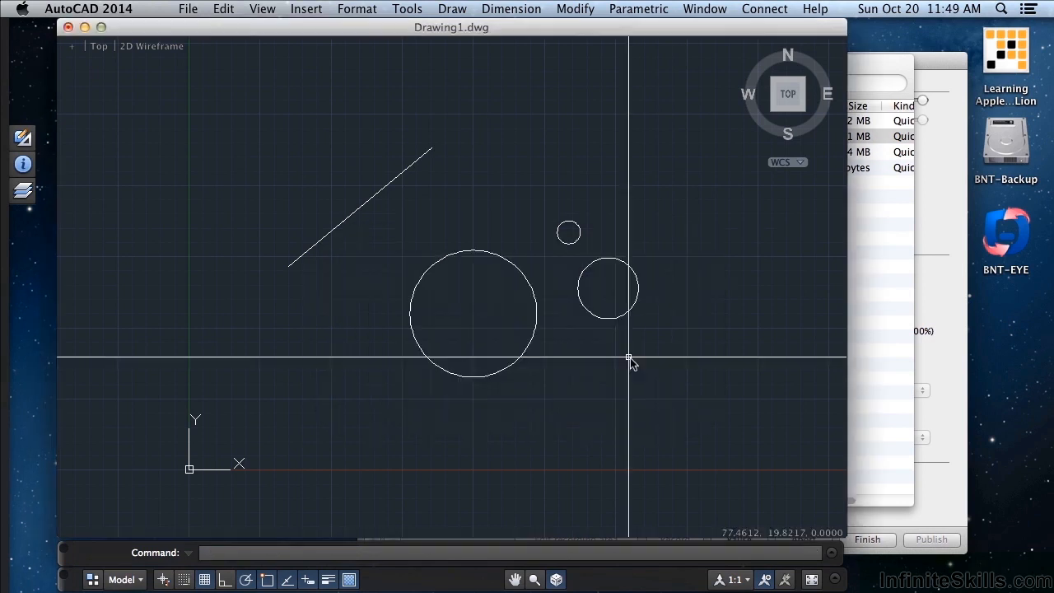
left_click(705, 9)
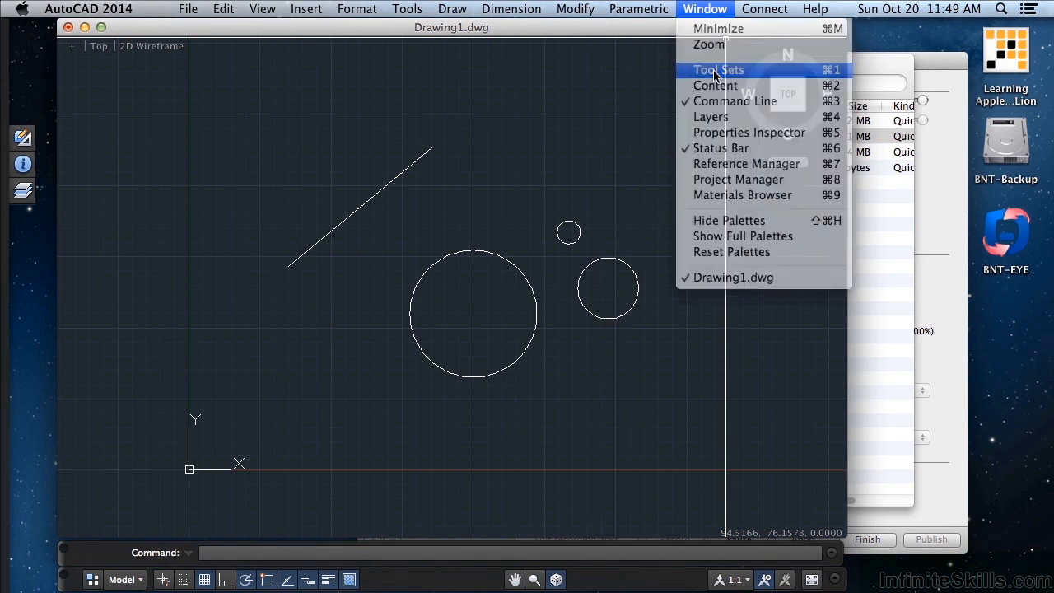
- Show the Tool Sets and Content palettes from the Window menu
left_click(719, 69)
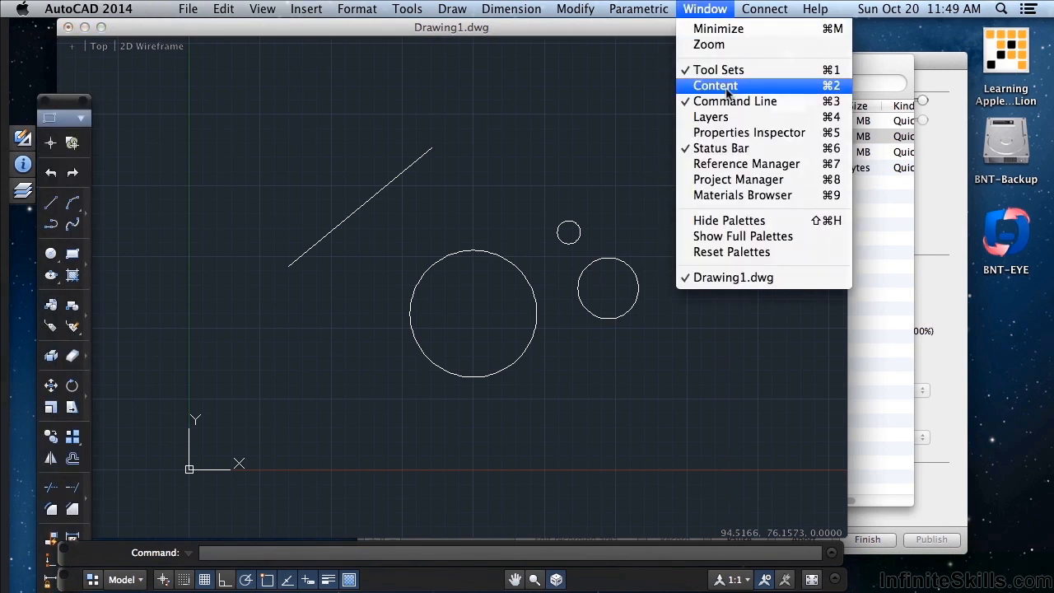
left_click(715, 86)
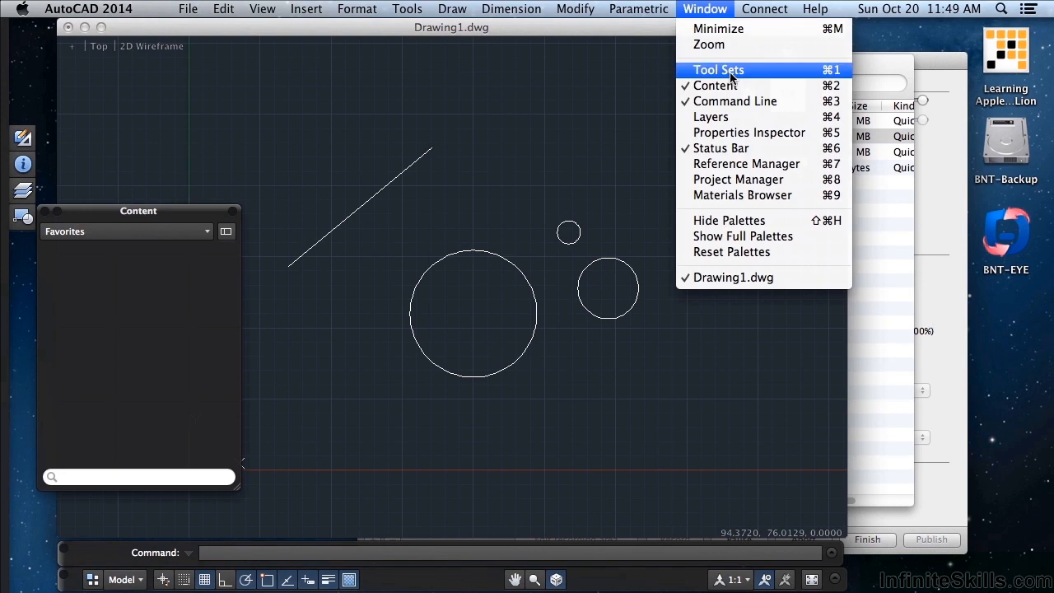
left_click(718, 69)
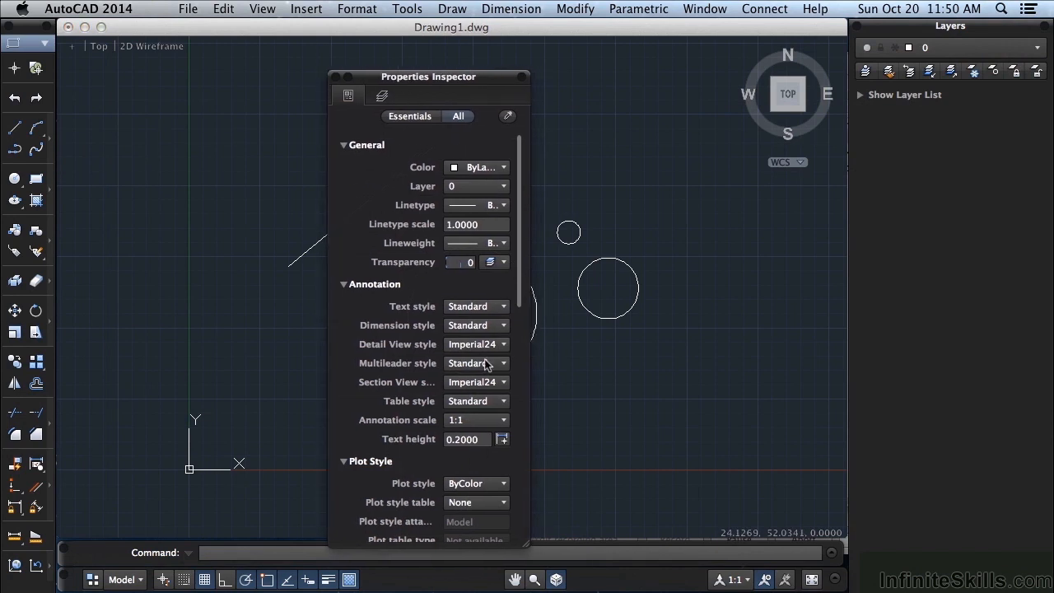
mouse_move(528, 546)
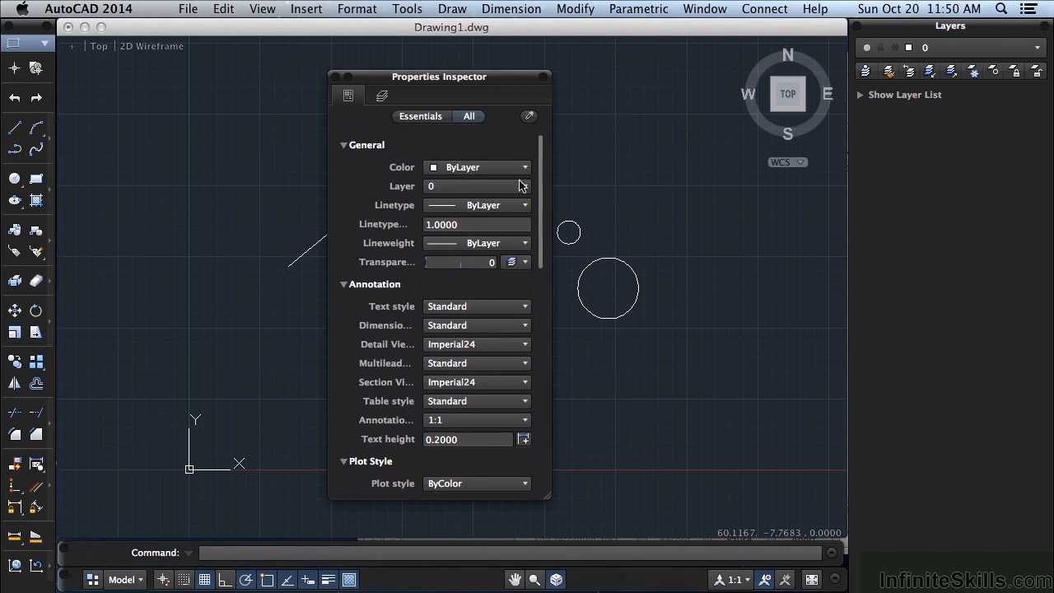
- Dock the Properties Inspector on the right edge with the Layers palette stacked above it
left_click_drag(439, 76, 457, 77)
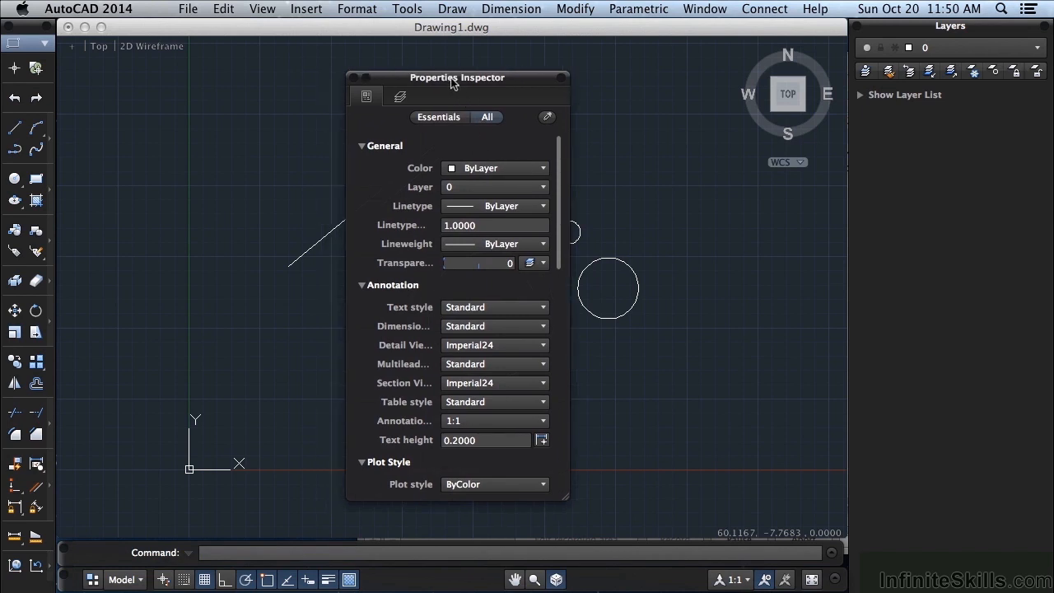
left_click_drag(456, 77, 941, 115)
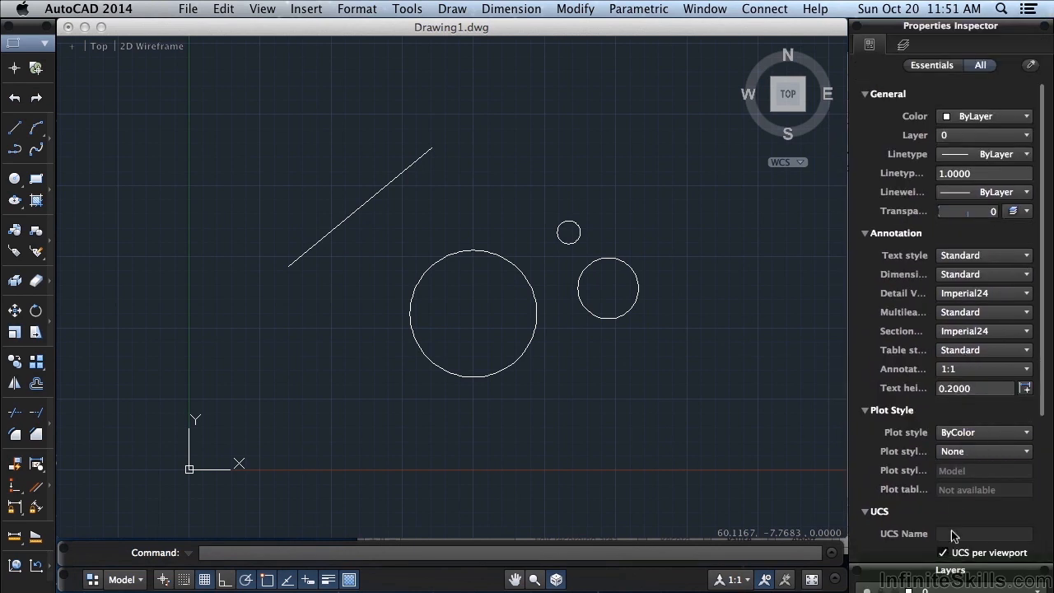
left_click(950, 569)
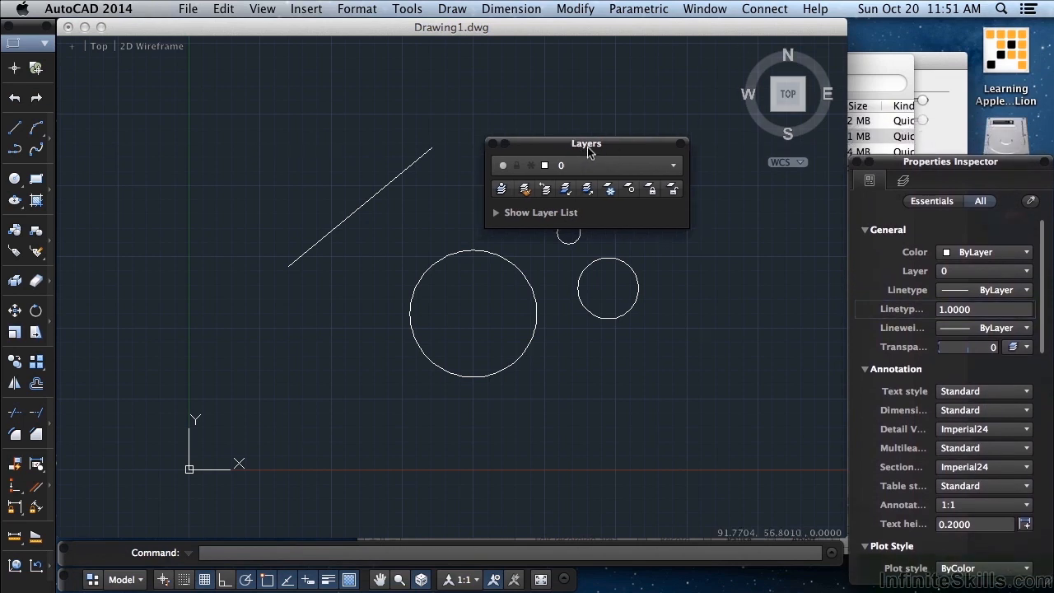
left_click_drag(586, 144, 951, 28)
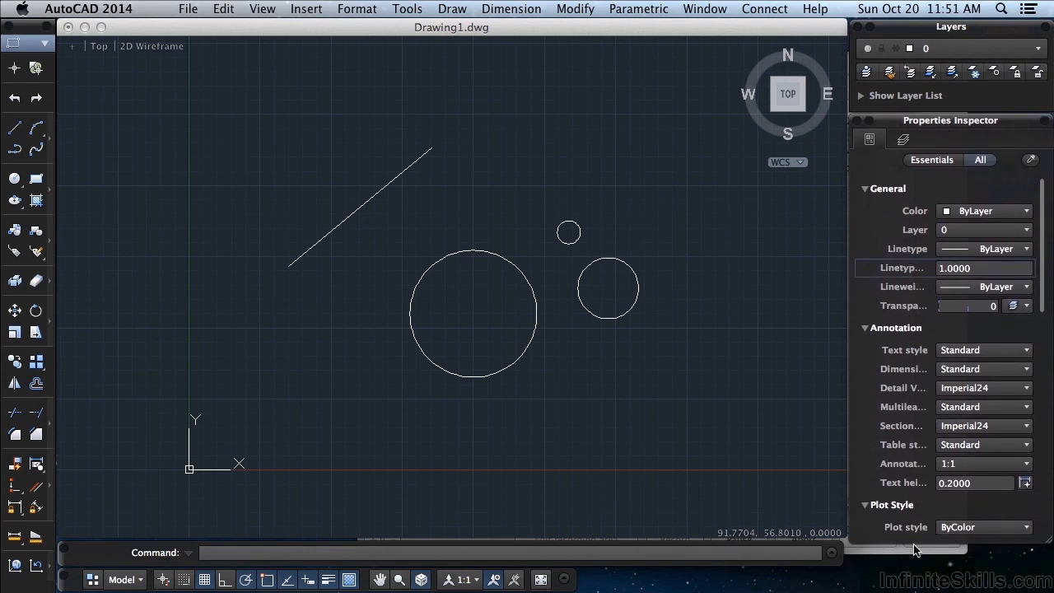
scroll("down", 3)
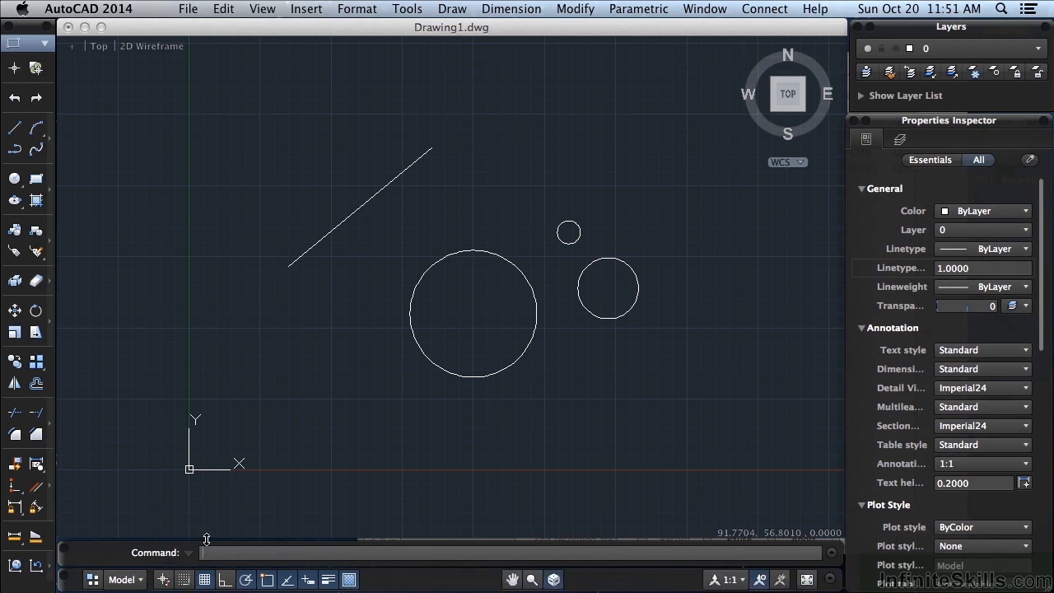
mouse_move(486, 482)
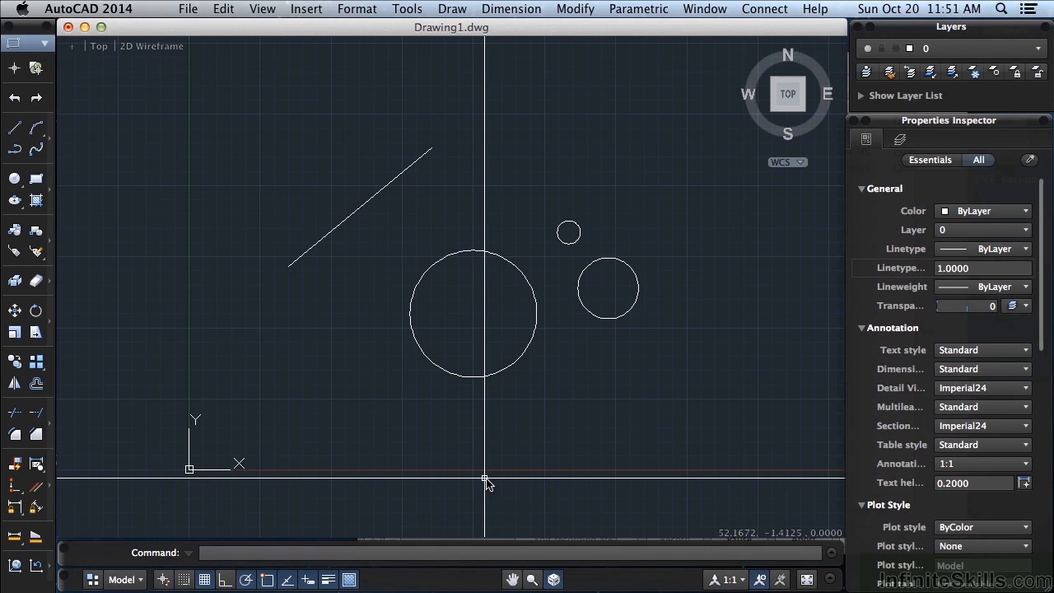
mouse_move(641, 381)
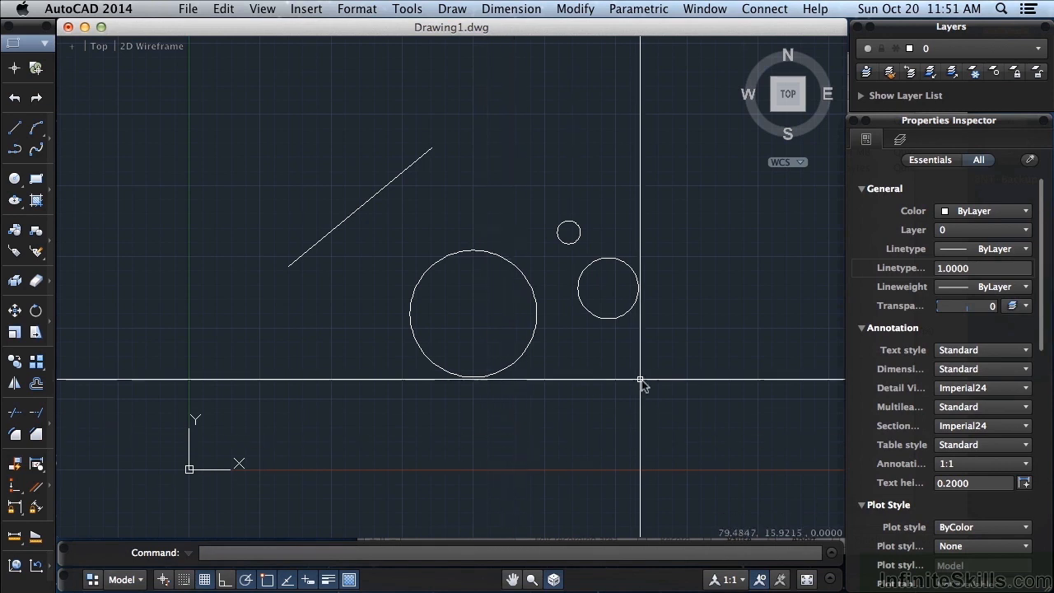
mouse_move(934, 124)
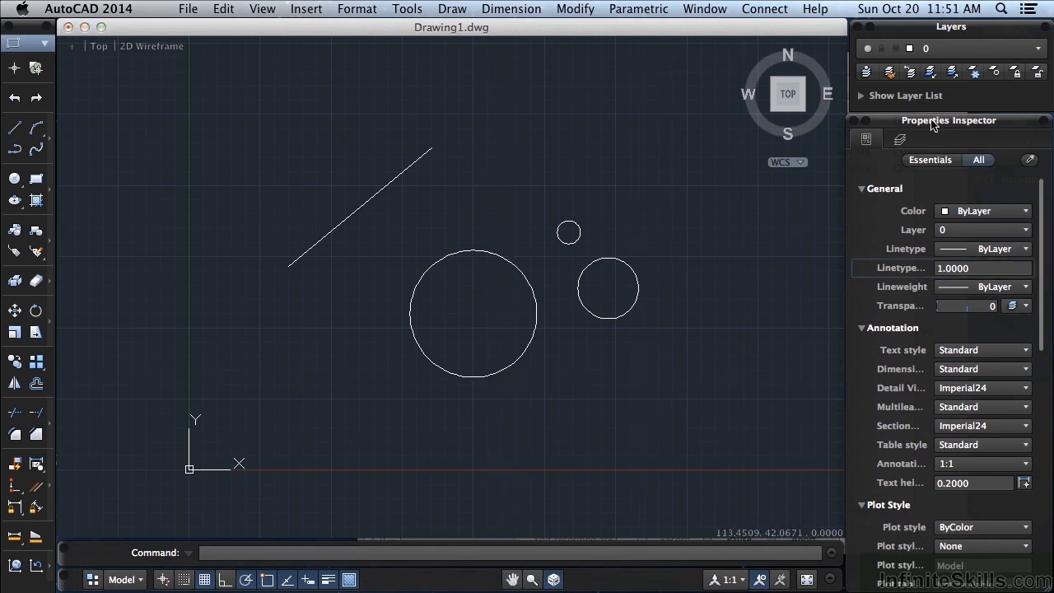
mouse_move(631, 280)
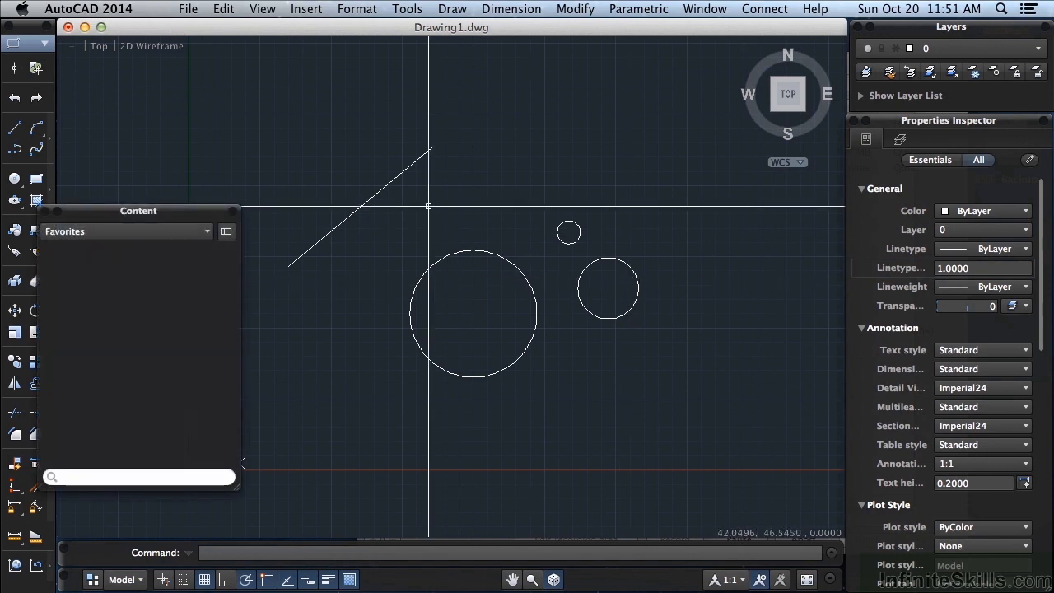
- Reposition the Content palette over the drawing and reopen the Tool Sets palette
left_click_drag(139, 210, 246, 183)
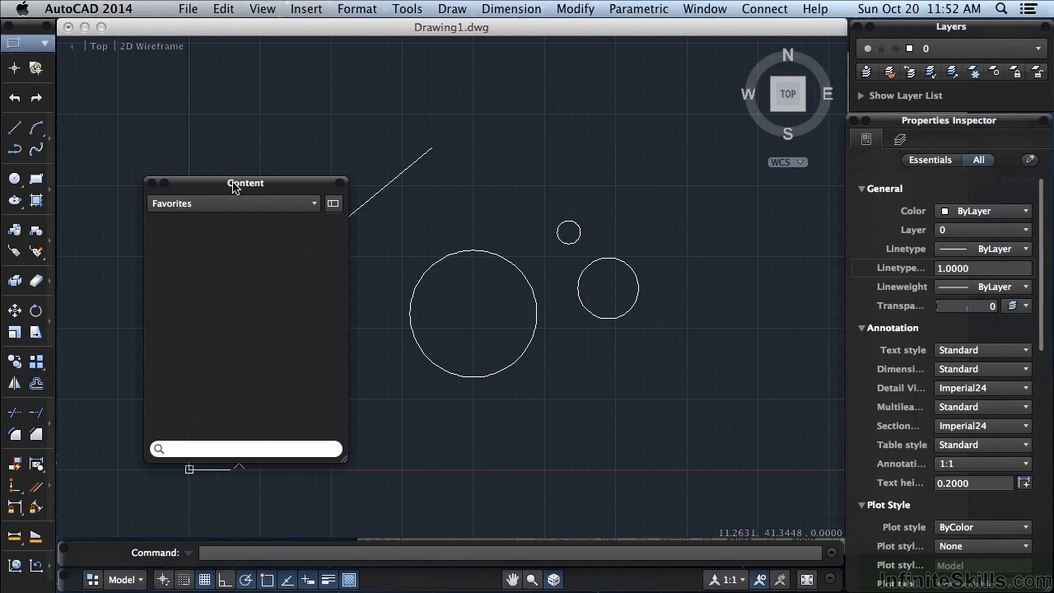
mouse_move(157, 195)
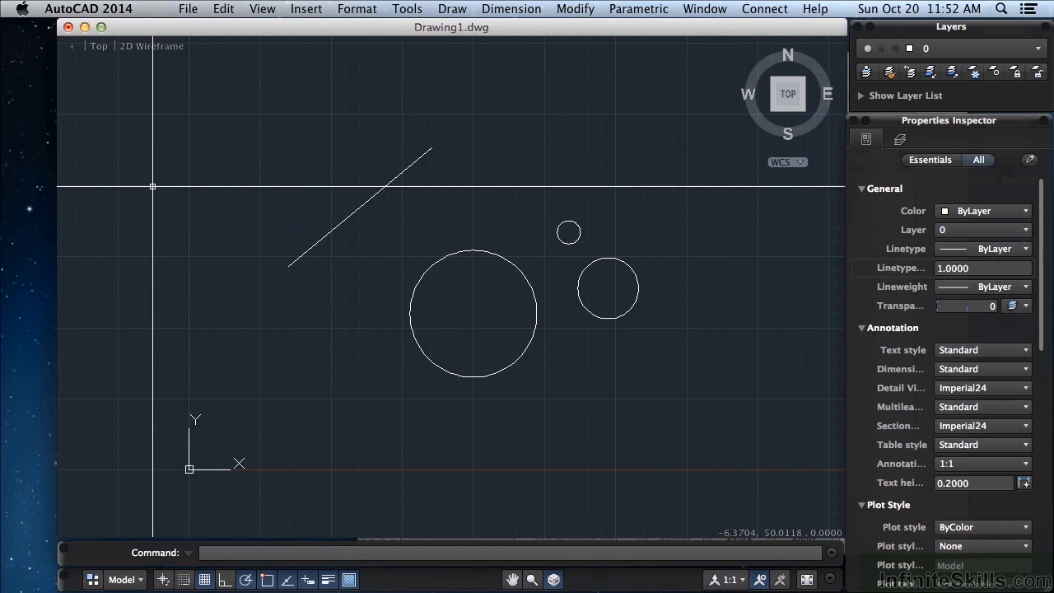
left_click(43, 43)
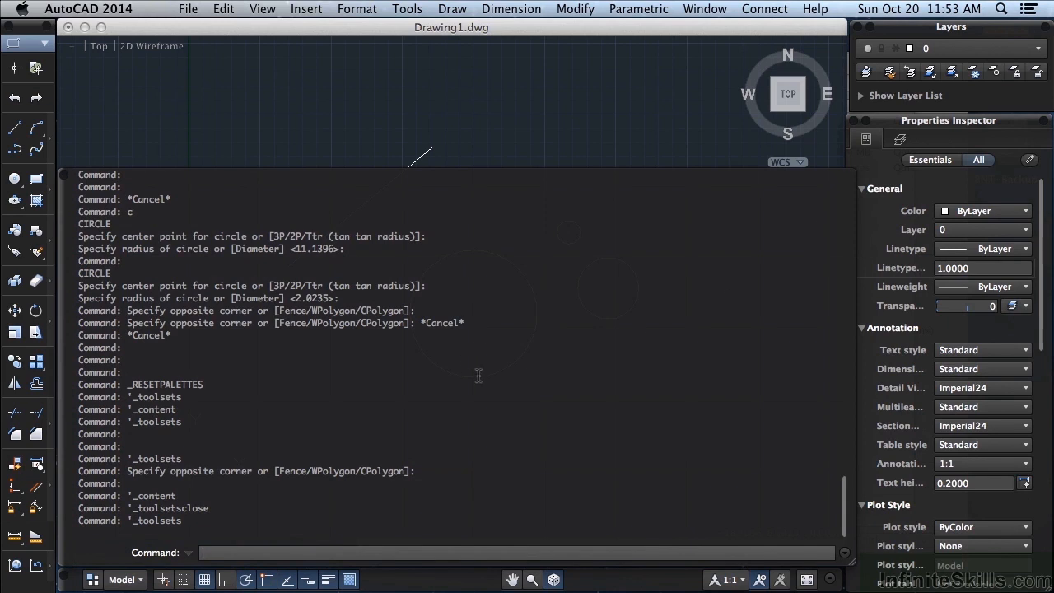
mouse_move(249, 346)
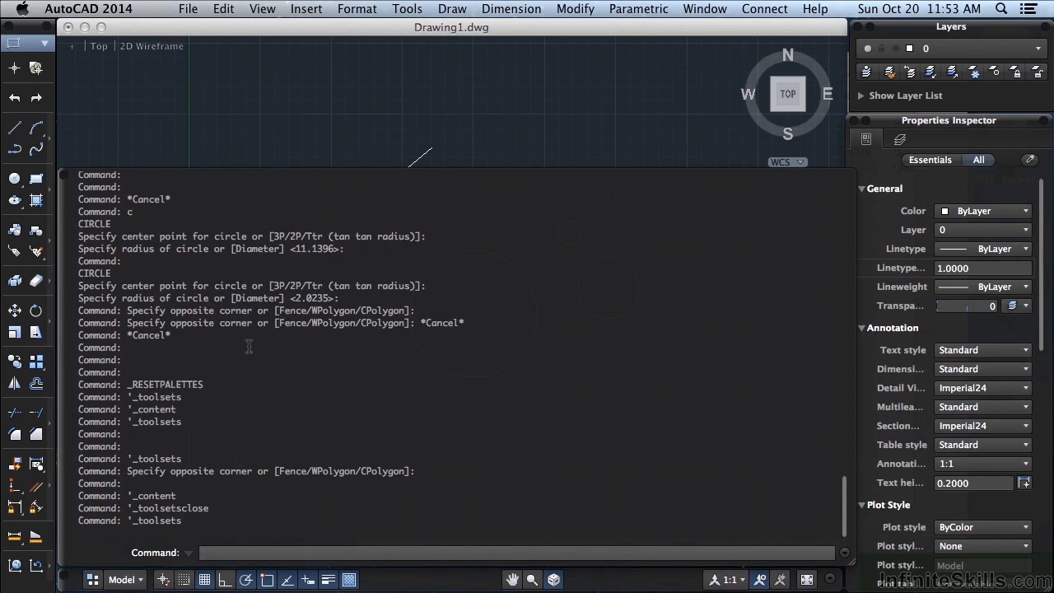
- Scroll up through the expanded command line history
scroll("up", 3)
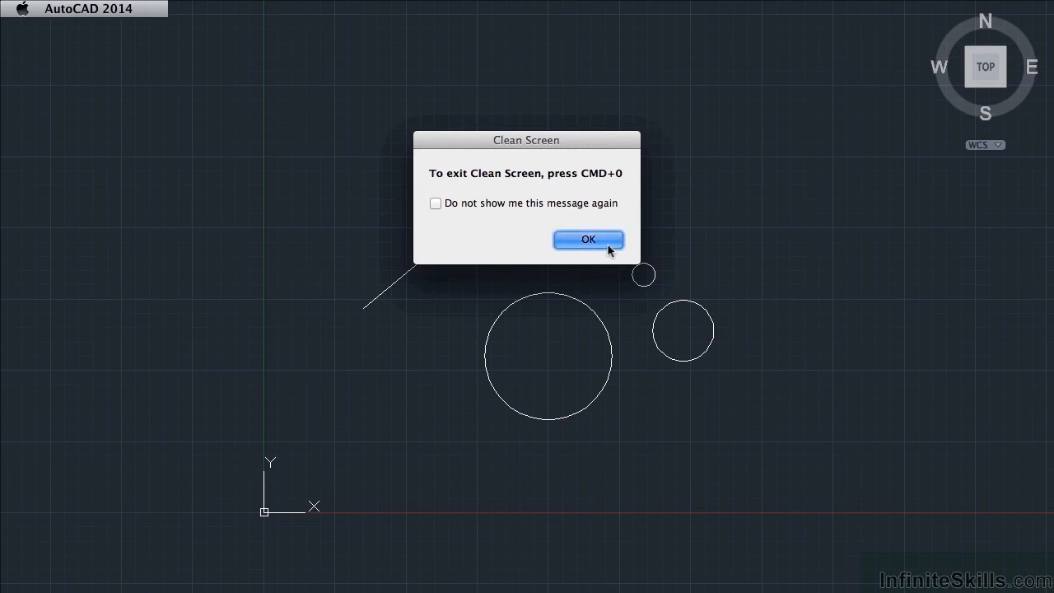
- Dismiss the Clean Screen notice so only the drawing remains visible
left_click(587, 240)
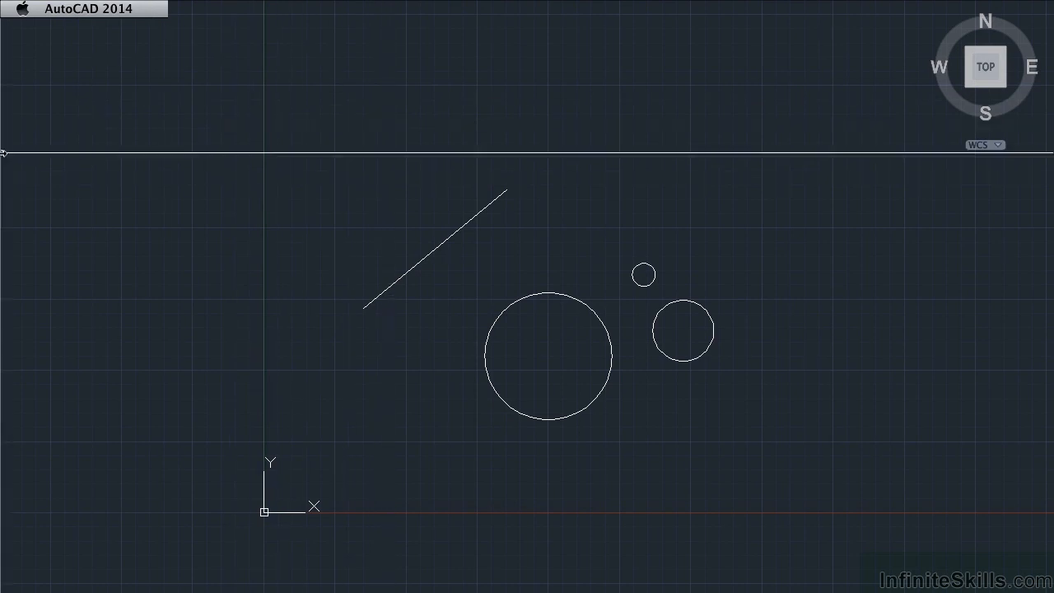
mouse_move(763, 219)
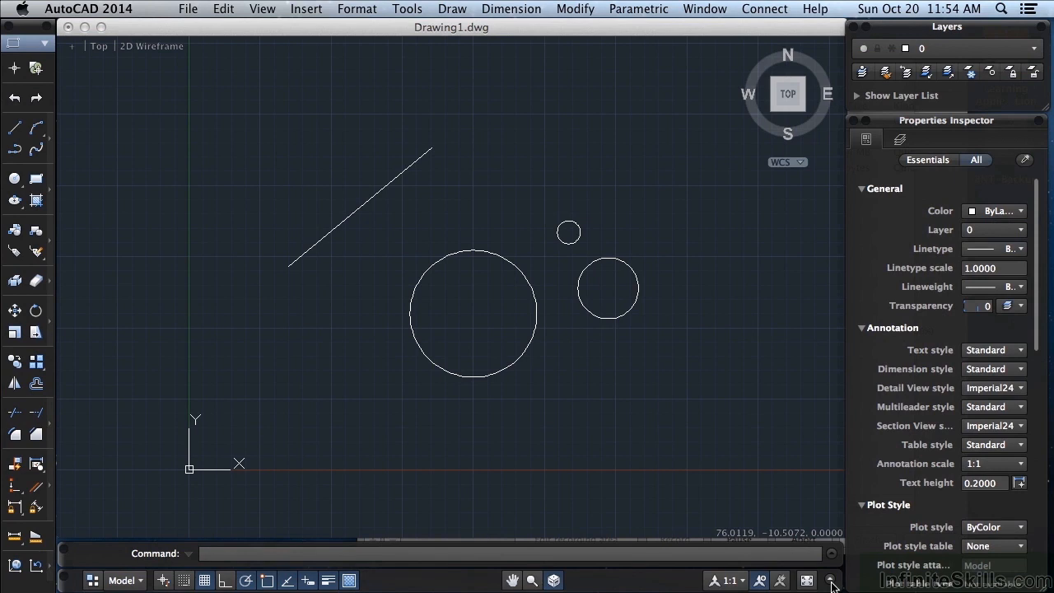
- Exit Clean Screen and bring up the Window menu listing the palette toggles
left_click(831, 581)
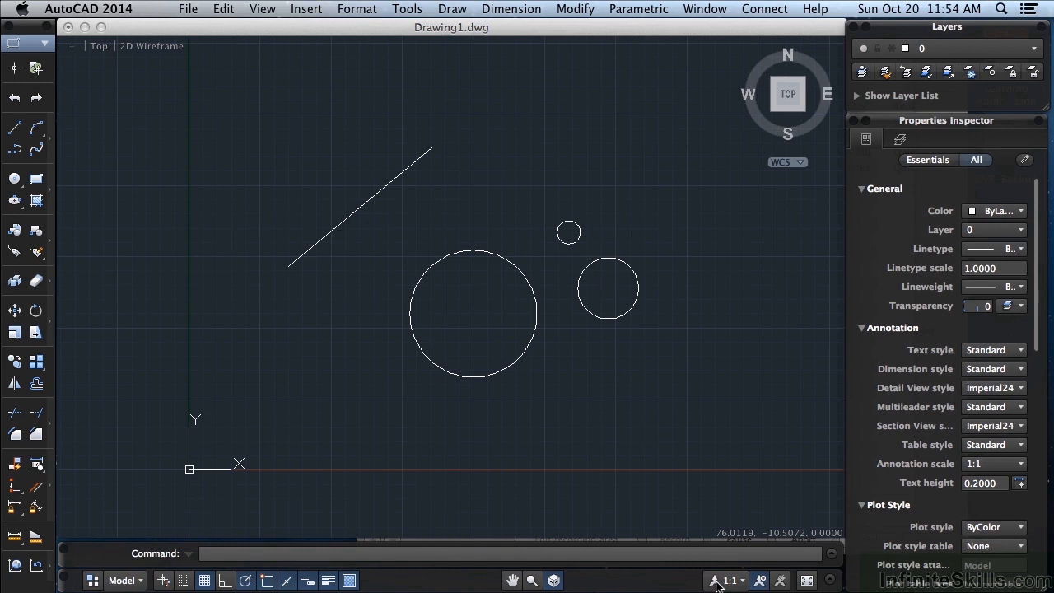
mouse_move(661, 383)
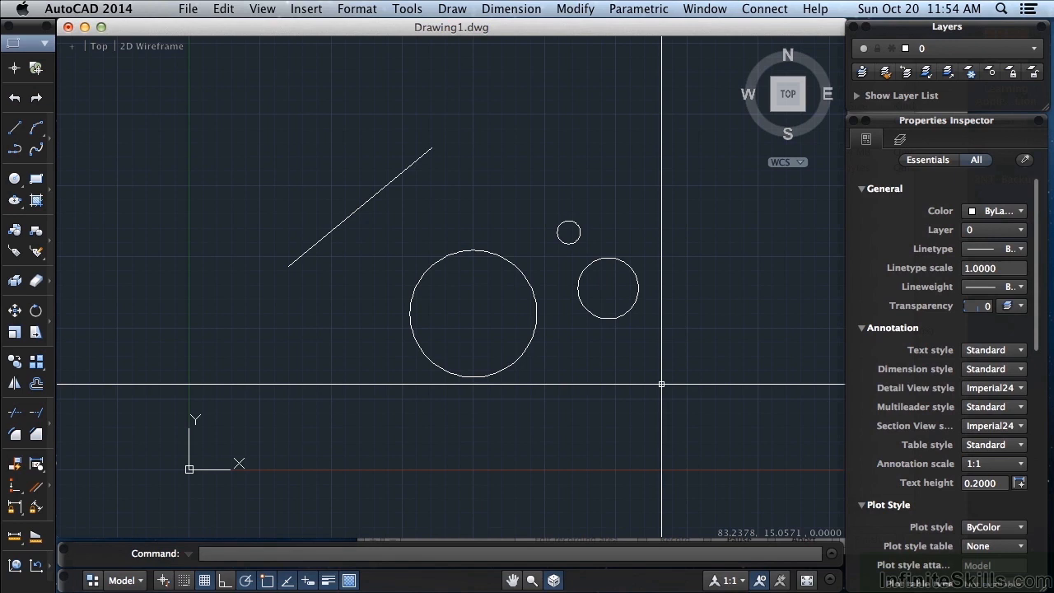
mouse_move(655, 357)
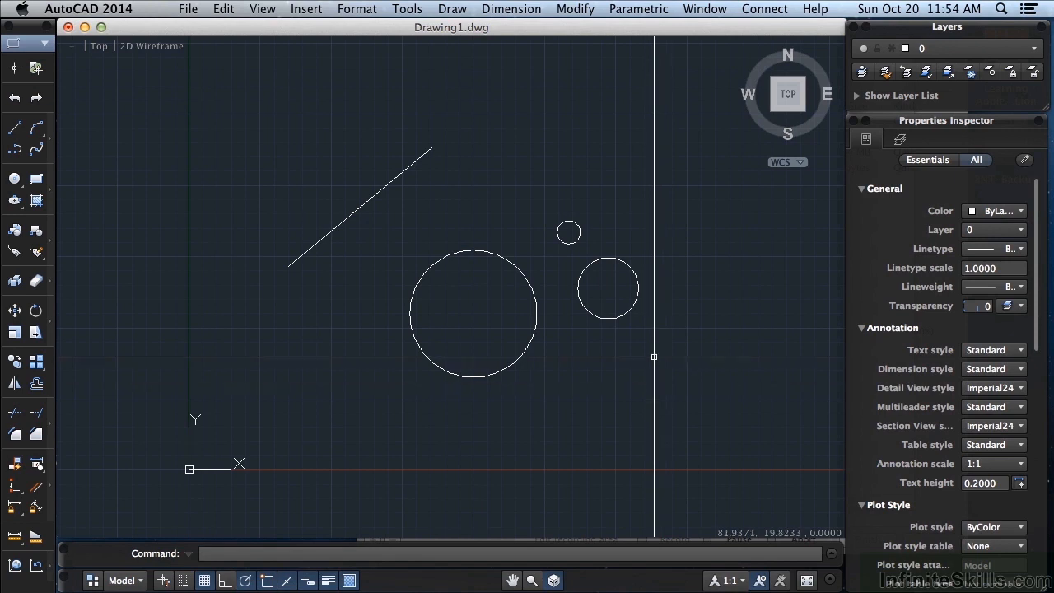
left_click(704, 9)
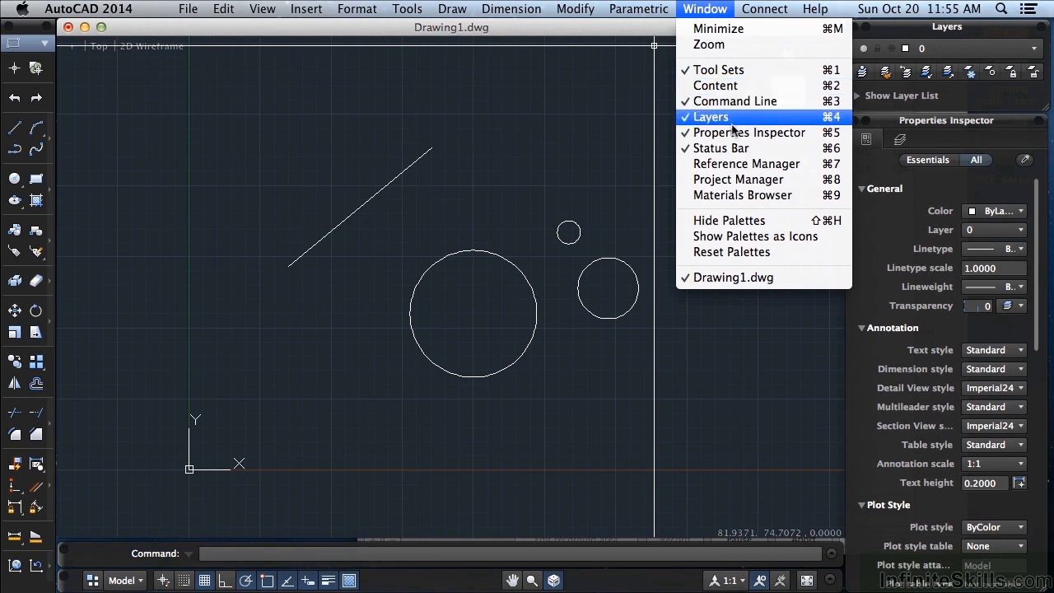
mouse_move(748, 132)
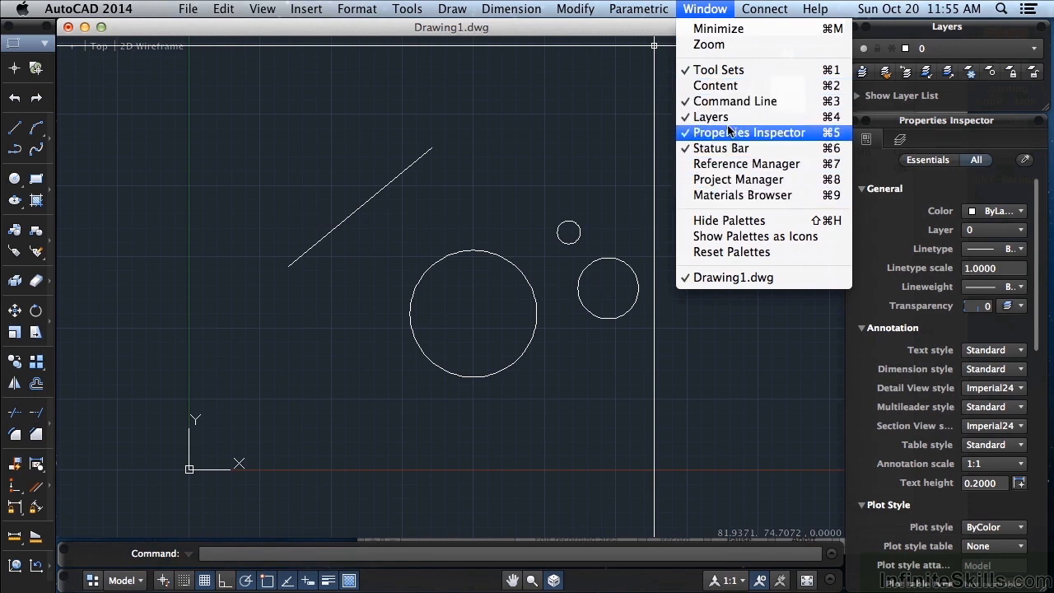
mouse_move(746, 164)
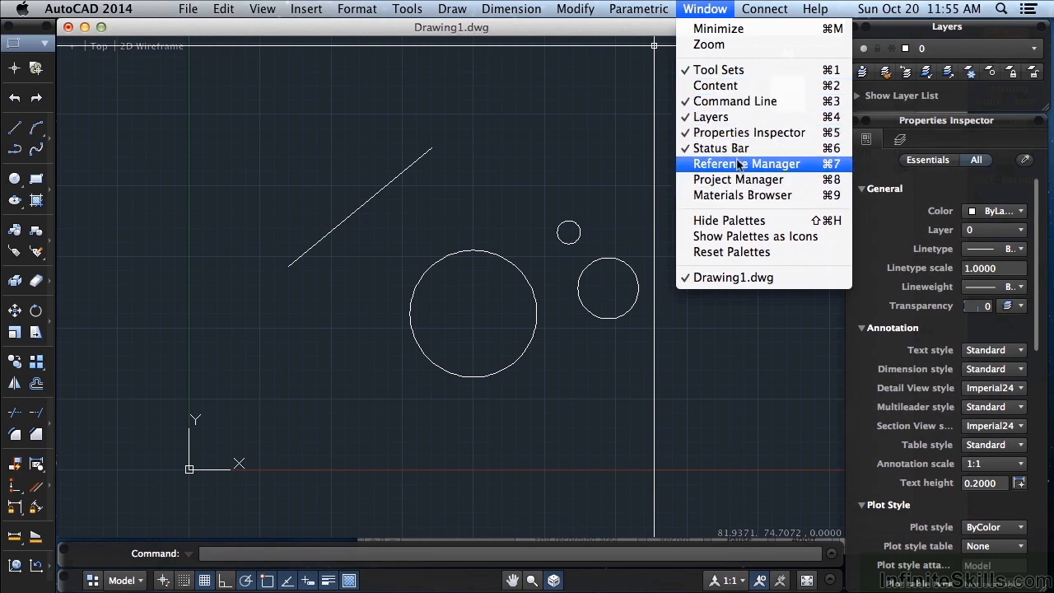
mouse_move(721, 148)
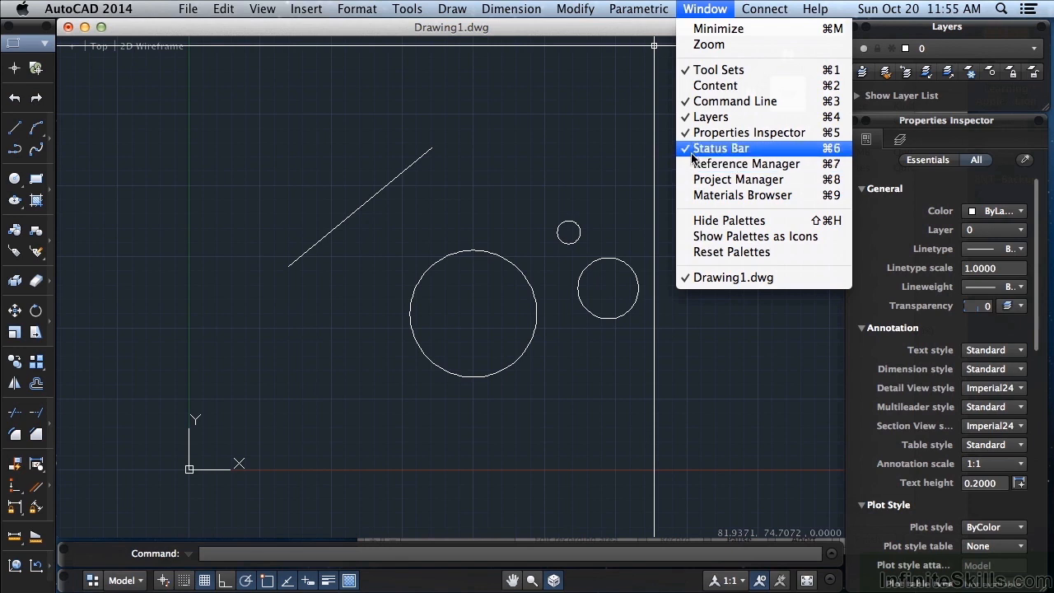
mouse_move(747, 163)
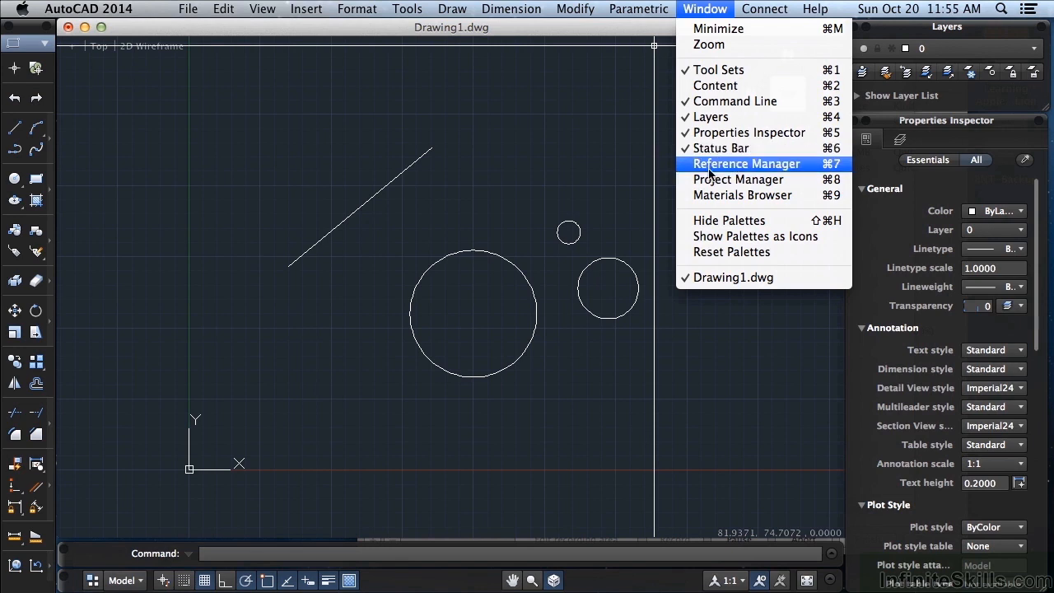